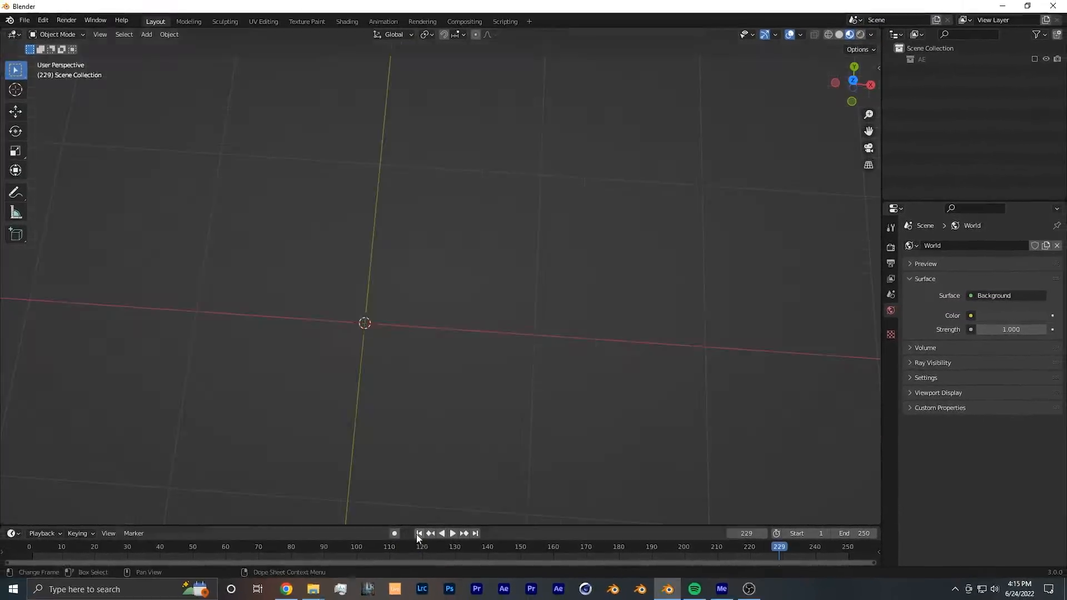
# - Import the SEQENCE still PNG into the scene as an image plane
pyautogui.click(146, 34)
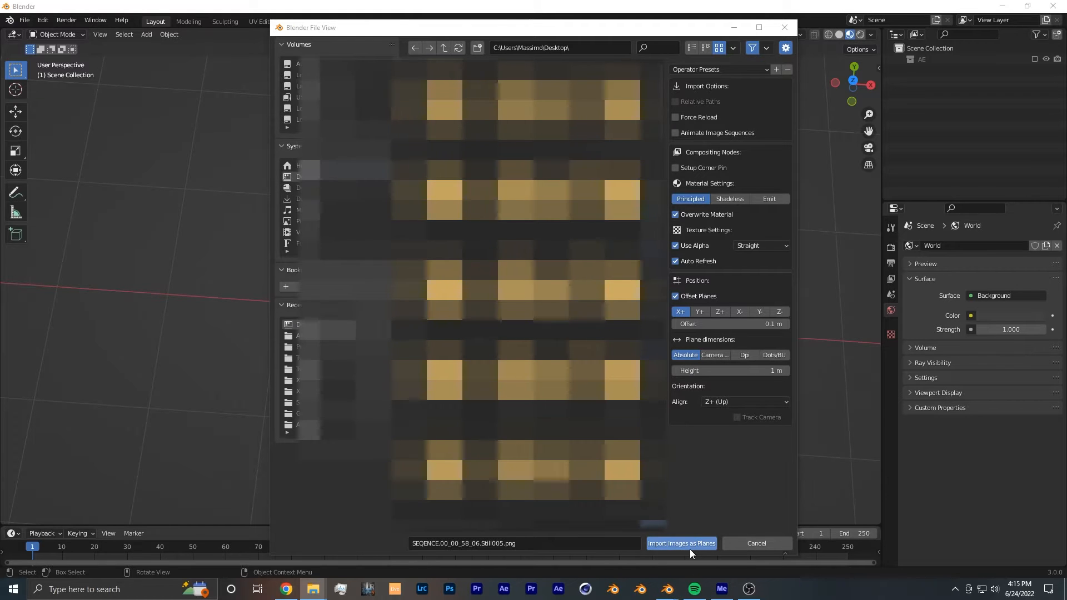
pyautogui.click(681, 544)
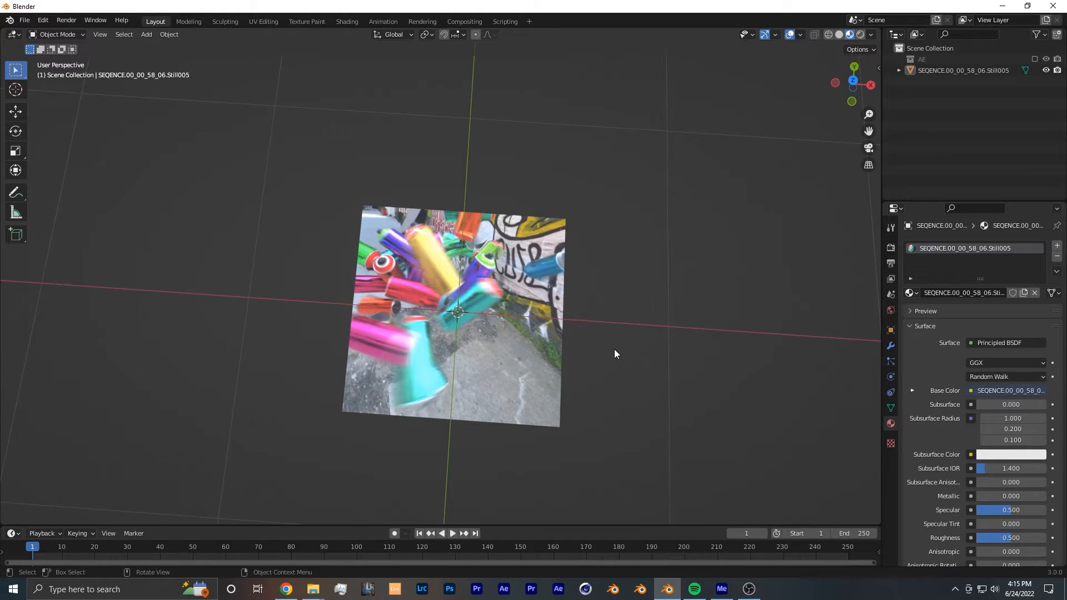
pyautogui.moveTo(616, 351)
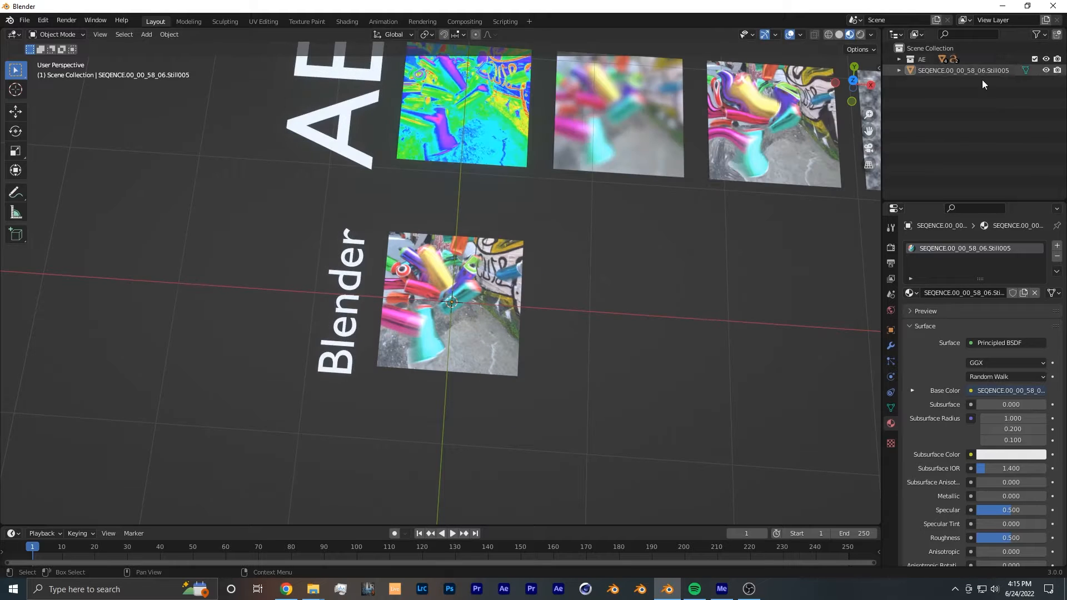
# - Select the imported image plane beside the AE reference planes
pyautogui.click(453, 534)
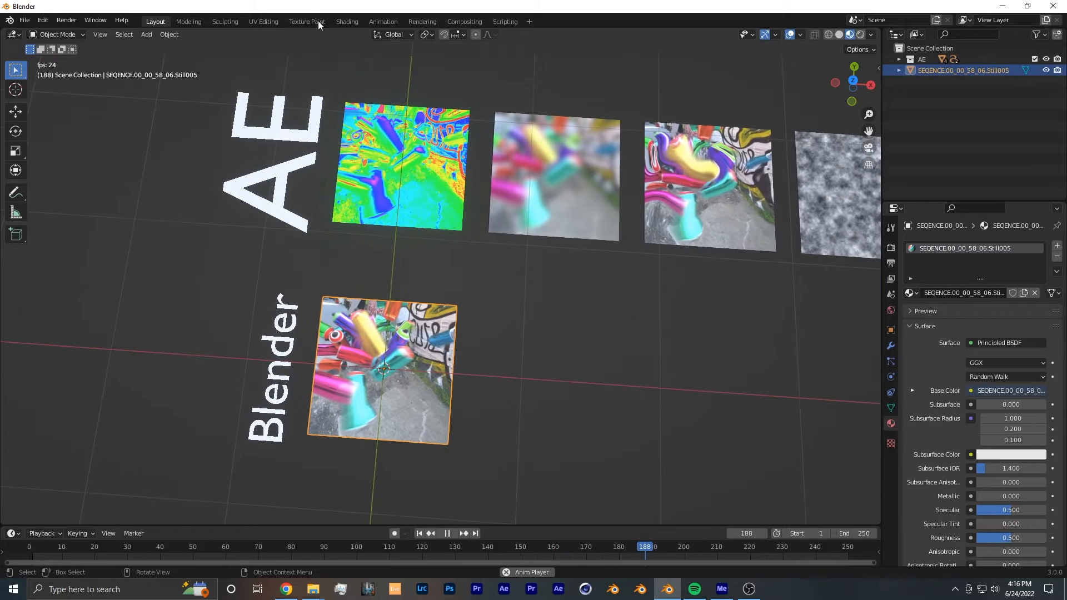
# - In the plane's material, make the ColorRamp's right-hand stop red as well
pyautogui.click(347, 21)
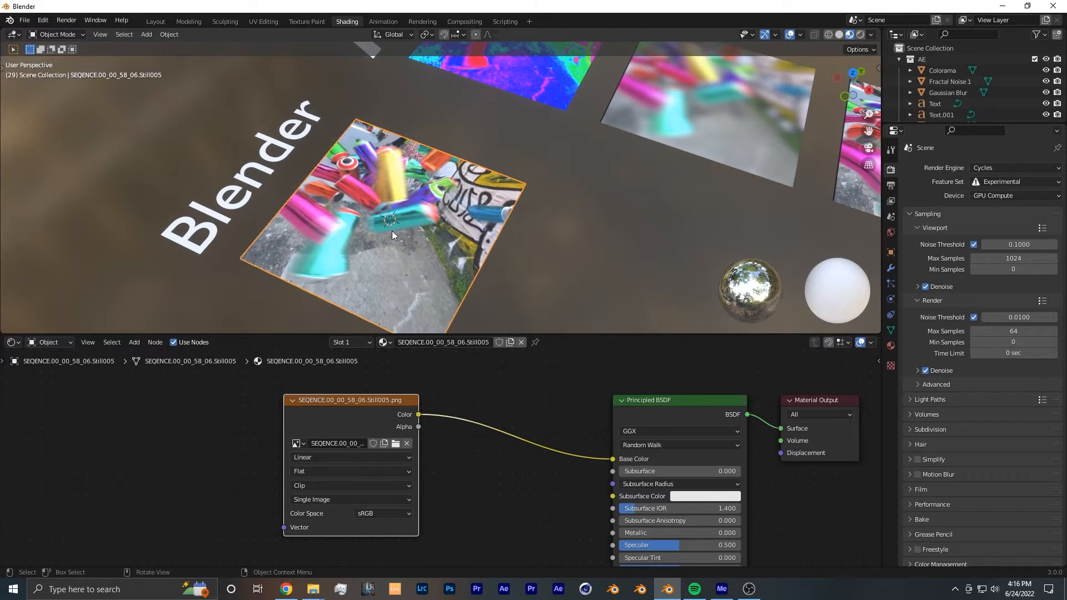
pyautogui.moveTo(401, 280)
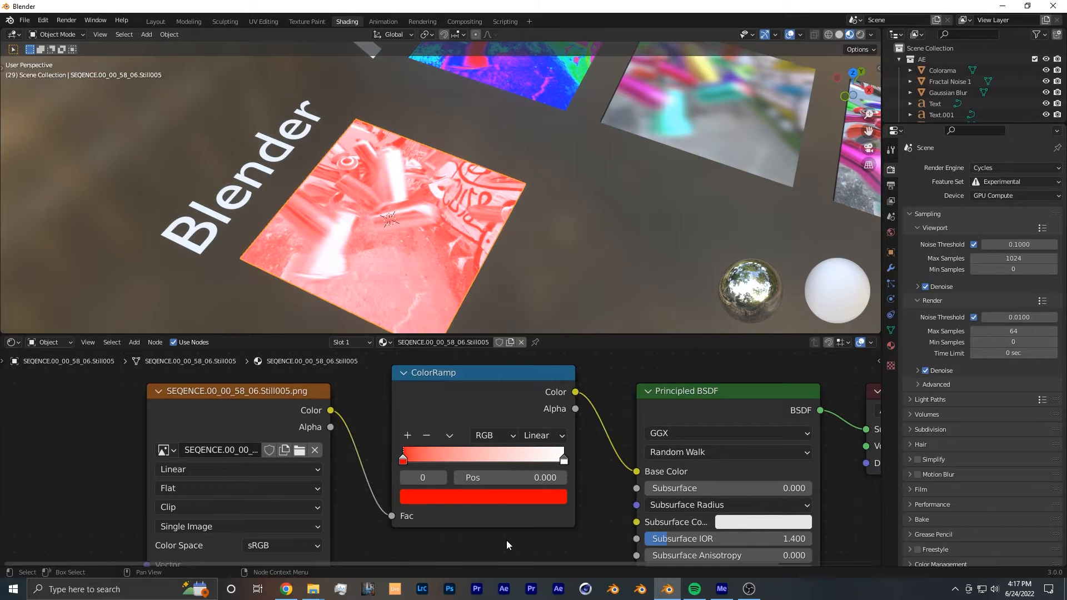
pyautogui.click(563, 459)
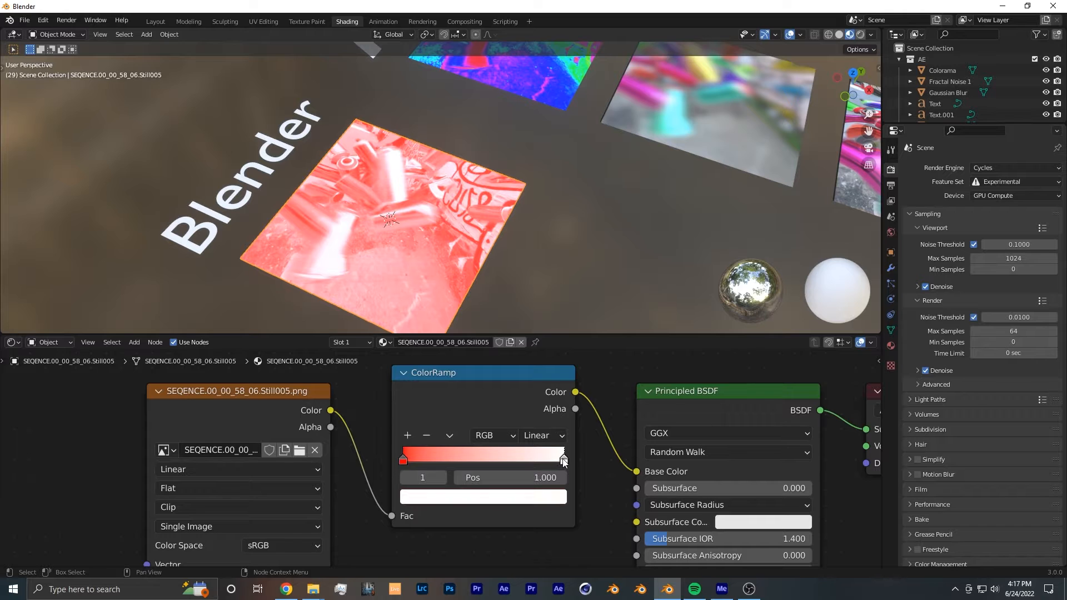
pyautogui.click(484, 497)
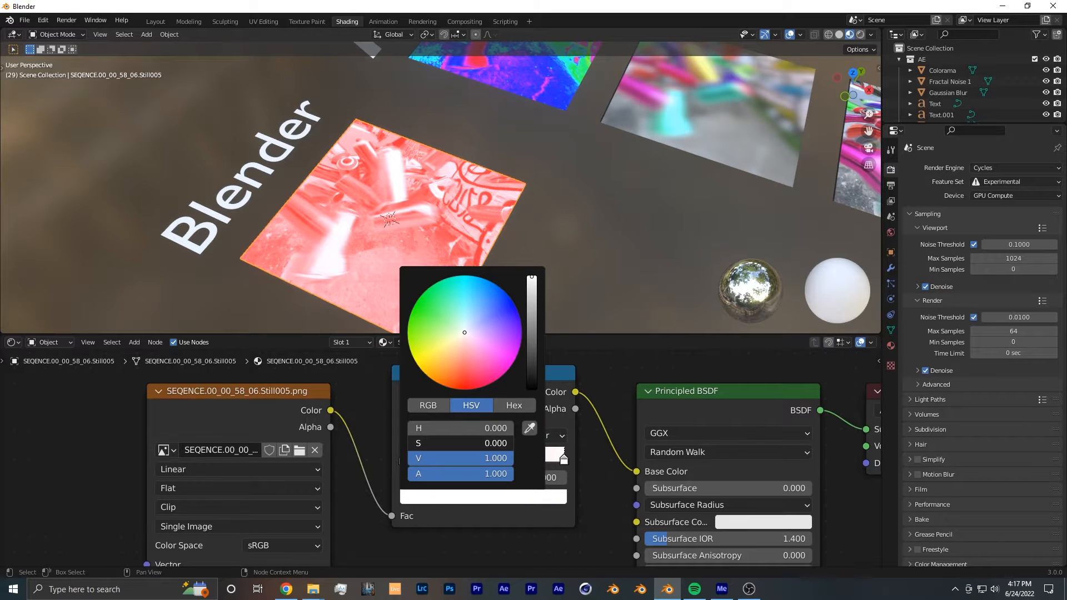
pyautogui.click(509, 536)
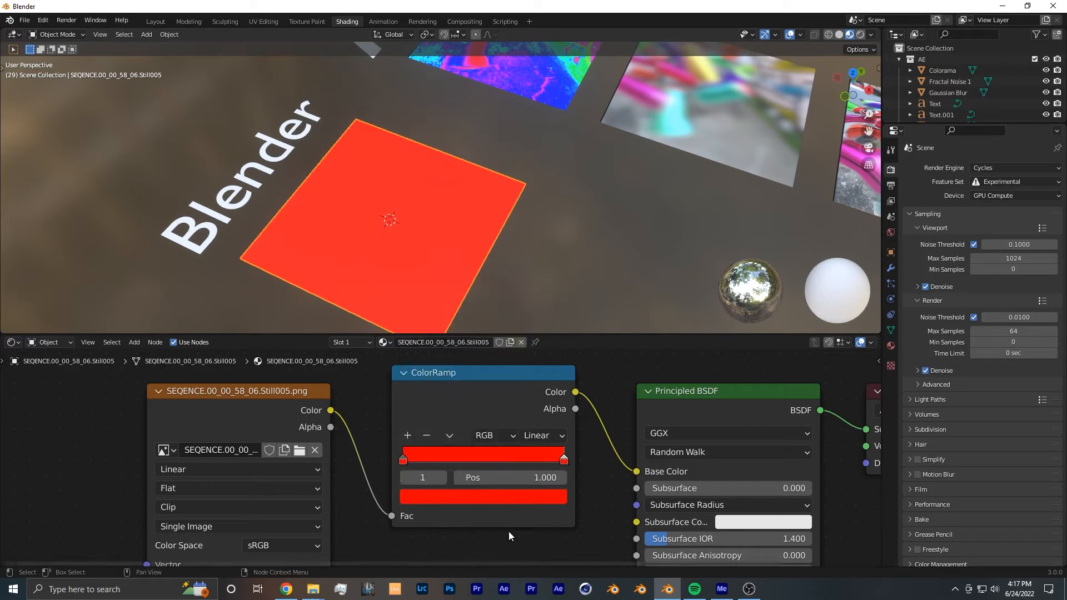
pyautogui.moveTo(493, 436)
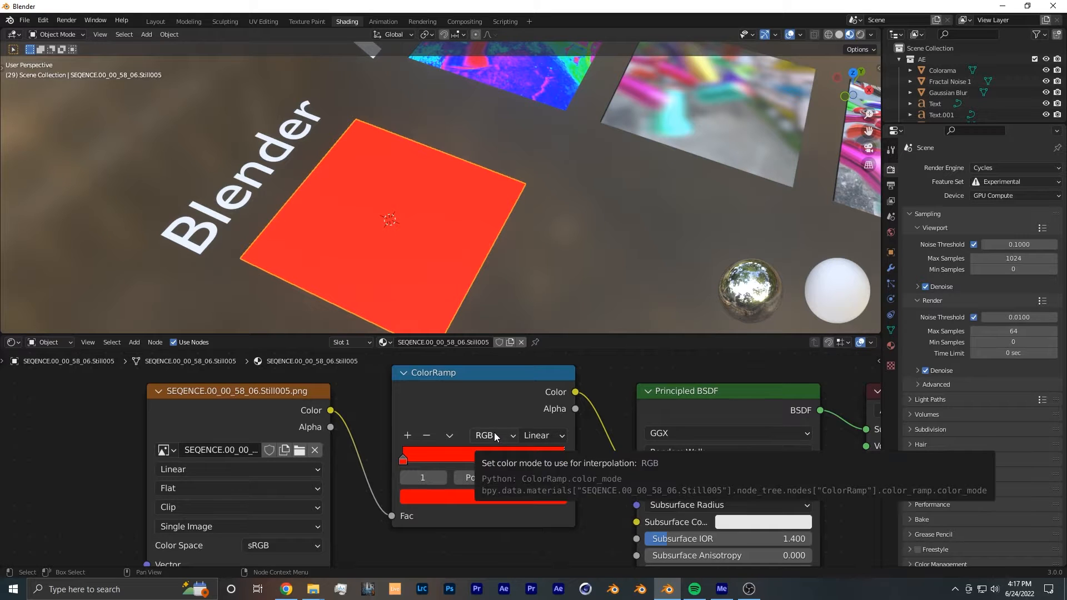
# - Set the ramp's colour mode to HSV with Far hue interpolation
pyautogui.click(494, 436)
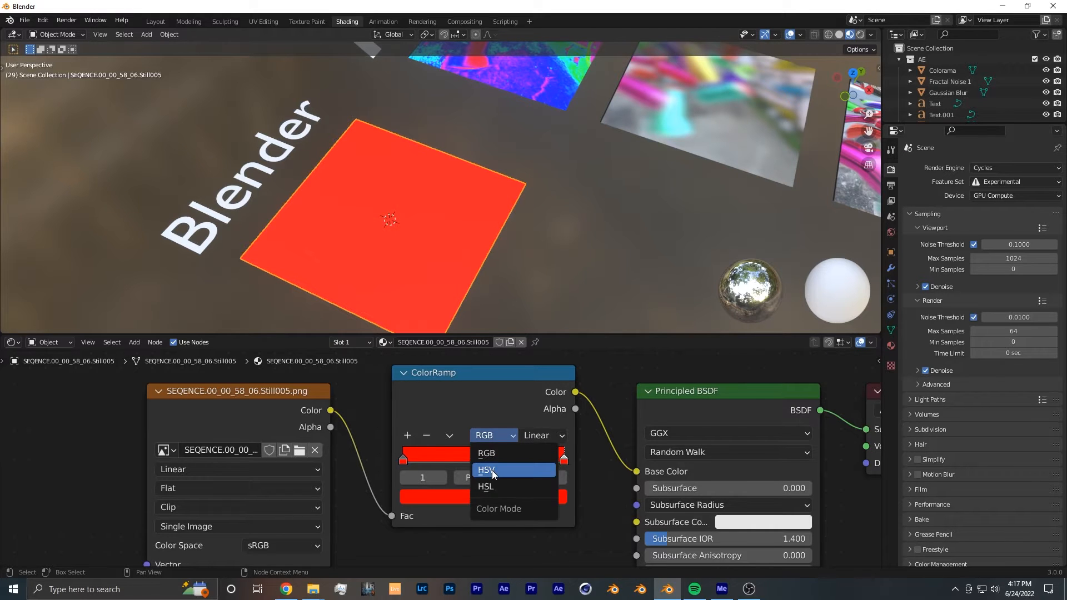
pyautogui.click(486, 470)
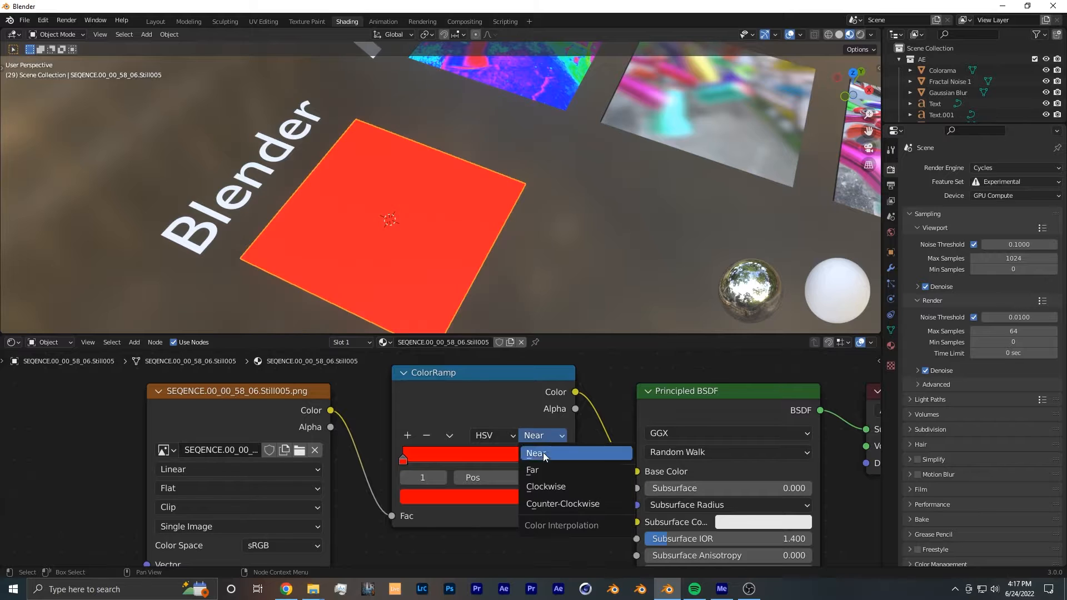
pyautogui.click(532, 469)
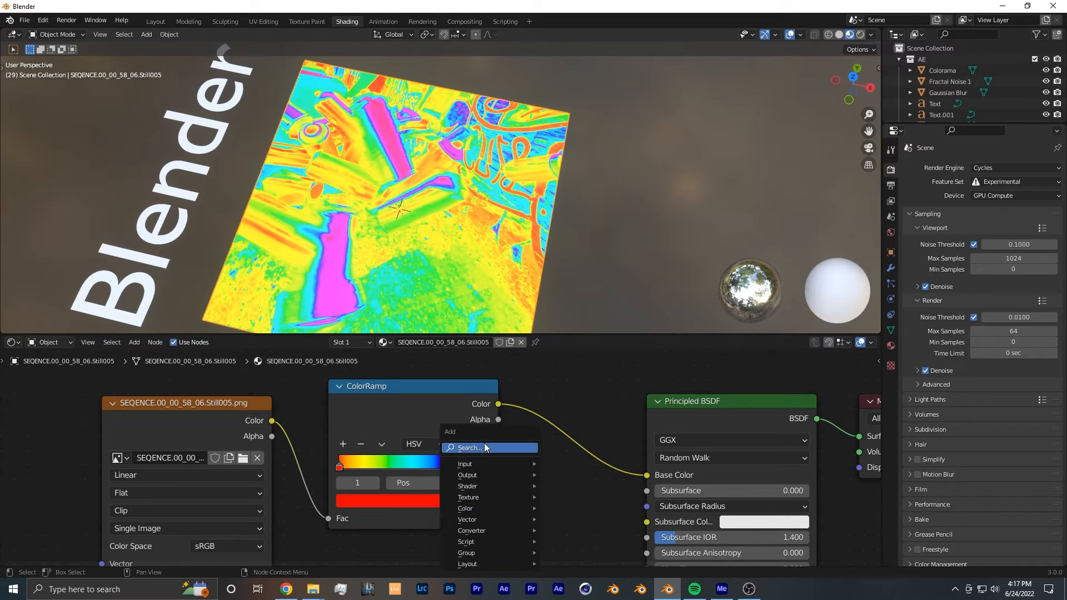
# - Add a Hue Saturation Value node between the ColorRamp and Principled BSDF
pyautogui.write('hu')
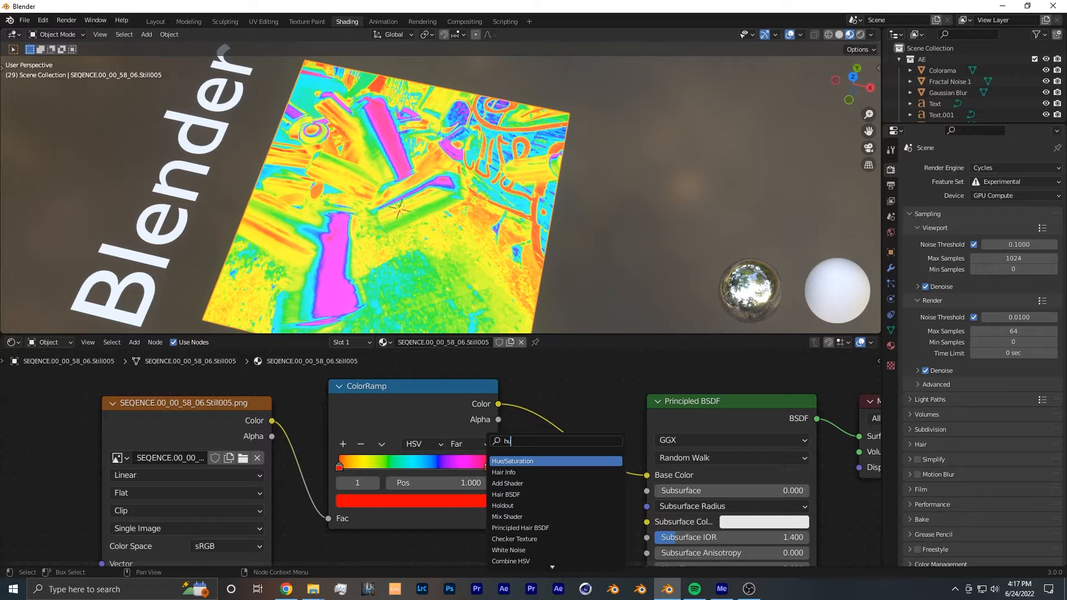
pyautogui.click(511, 460)
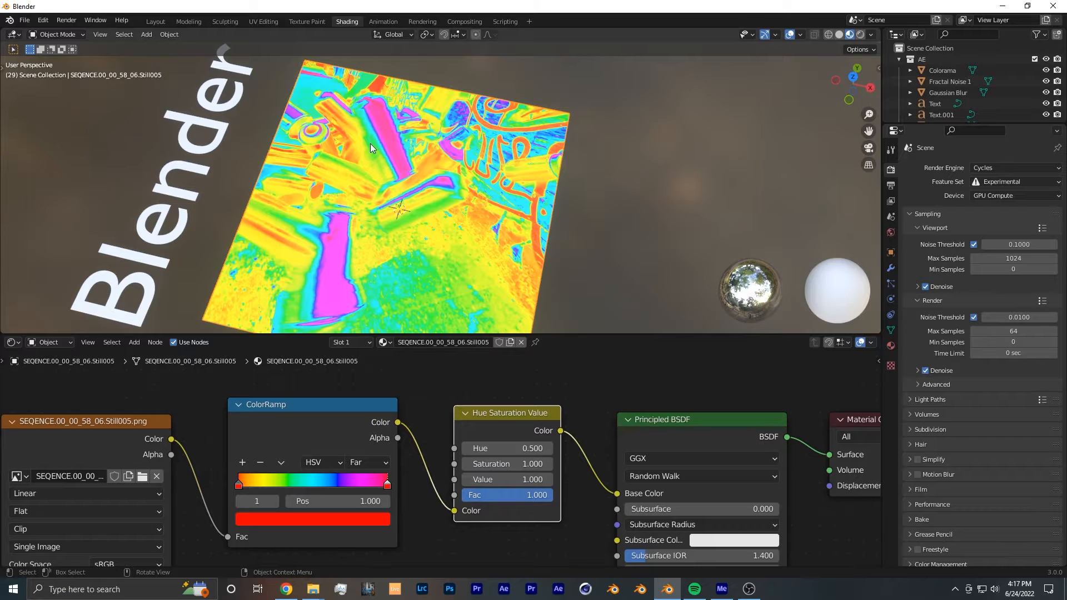
# - Try hue values around 0, 0.56 and 0.73 to shift the rainbow colours
pyautogui.moveTo(538, 448); pyautogui.dragTo(477, 448)
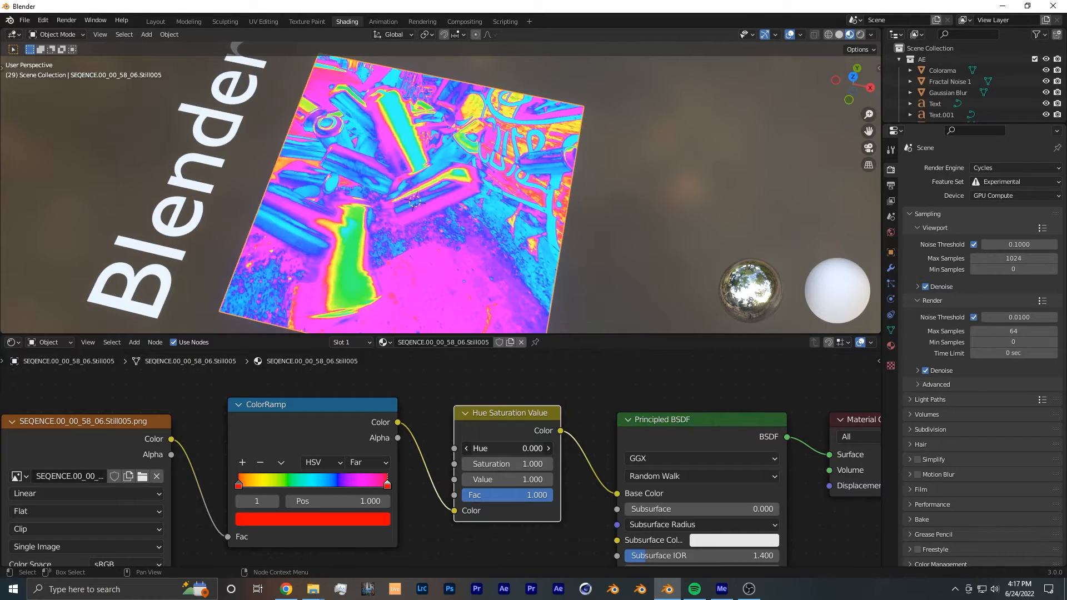
pyautogui.moveTo(507, 448); pyautogui.dragTo(538, 448)
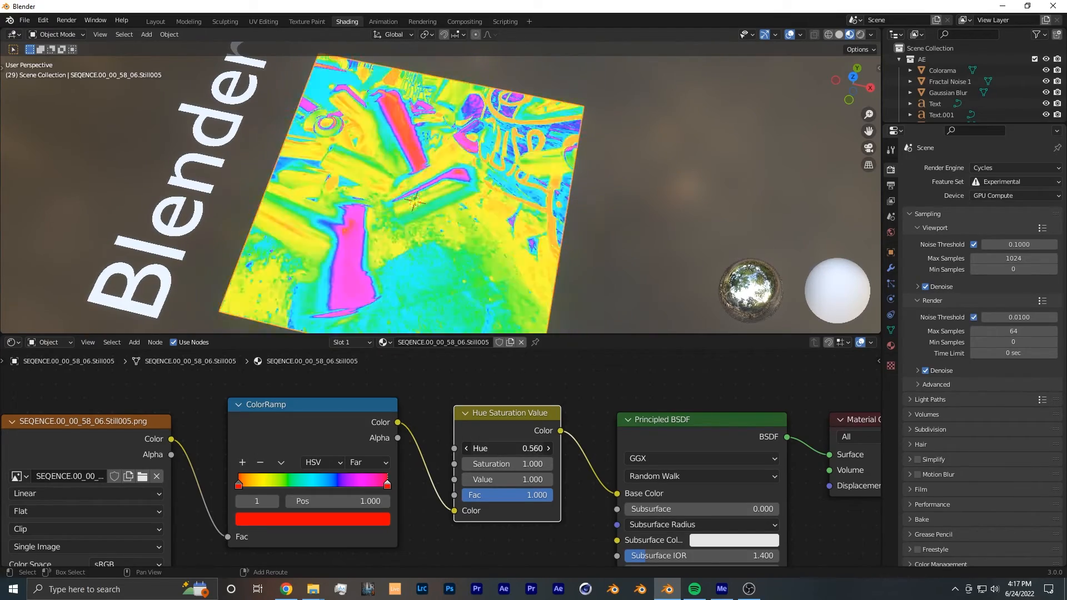
pyautogui.moveTo(507, 448); pyautogui.dragTo(523, 448)
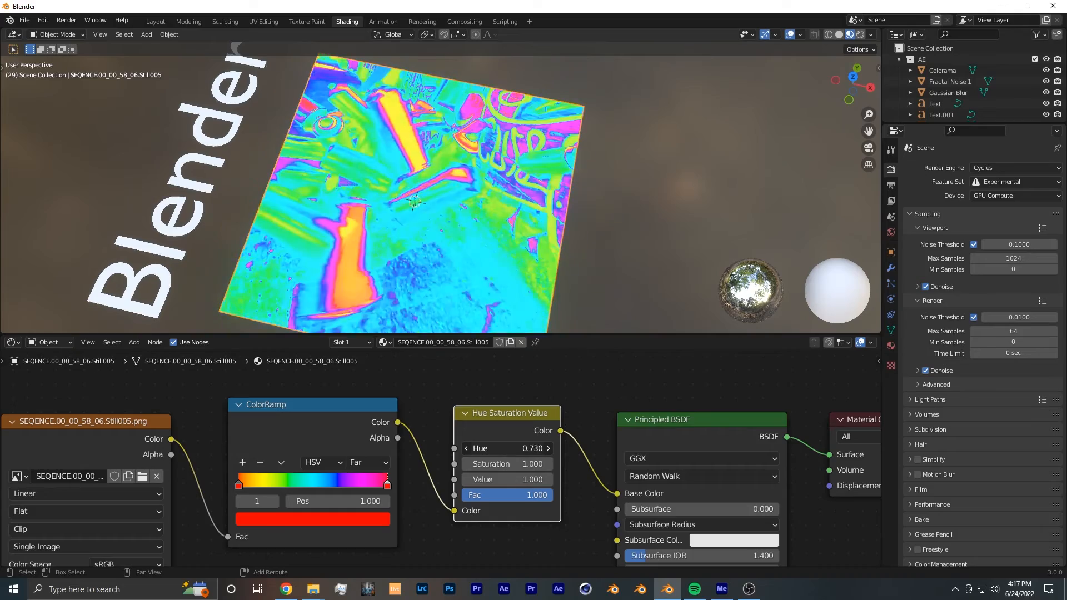
pyautogui.moveTo(531, 448); pyautogui.dragTo(463, 448)
pyautogui.write('#')
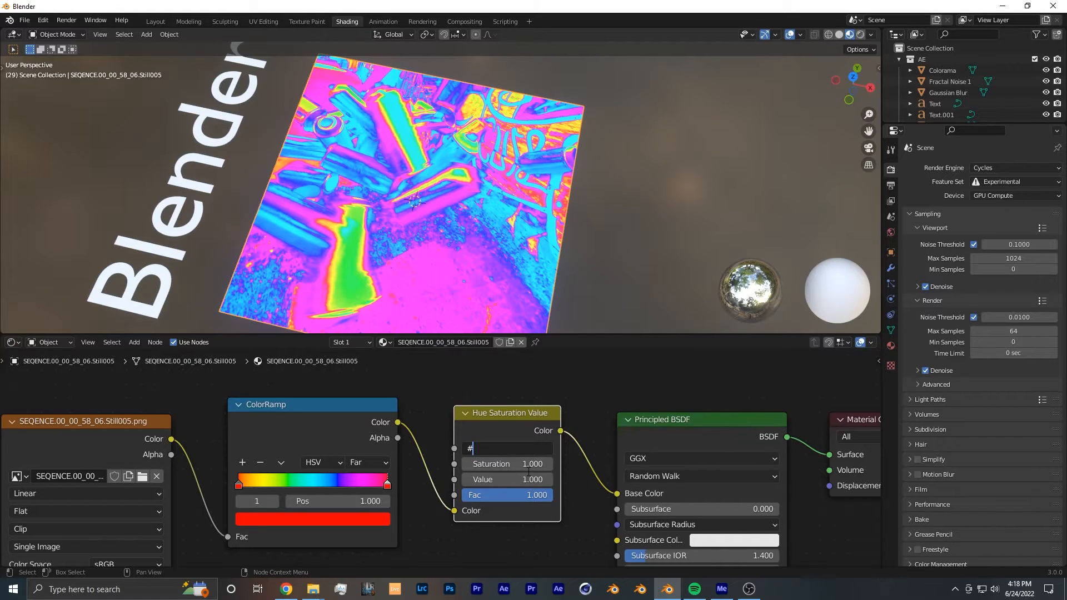
# - Enter the driver expression #frame/50 % 1 in the Hue field
pyautogui.write('frame')
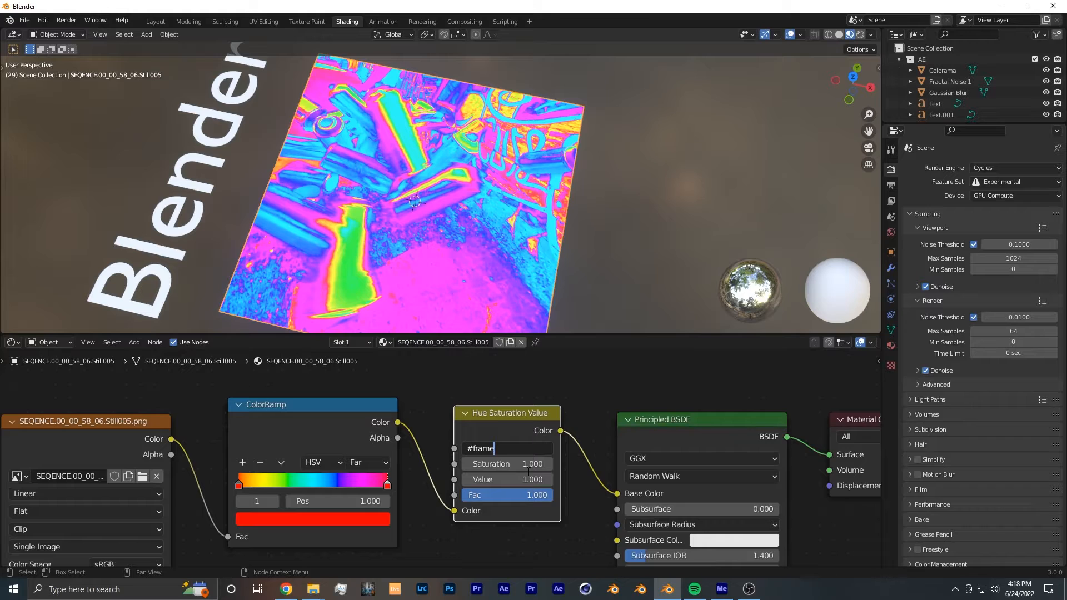
pyautogui.write('/50 %')
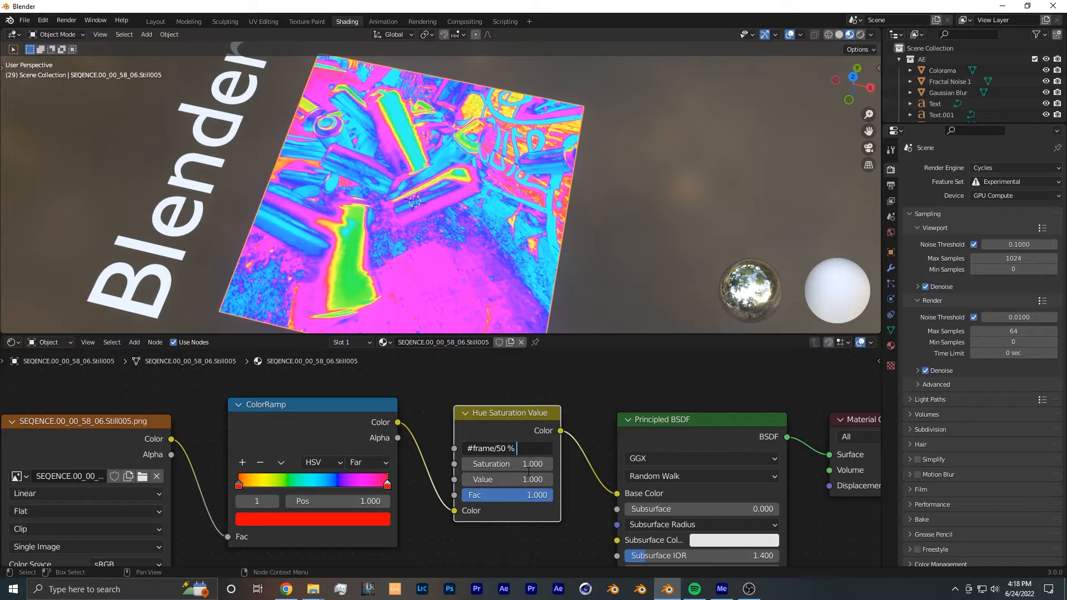
pyautogui.write('1')
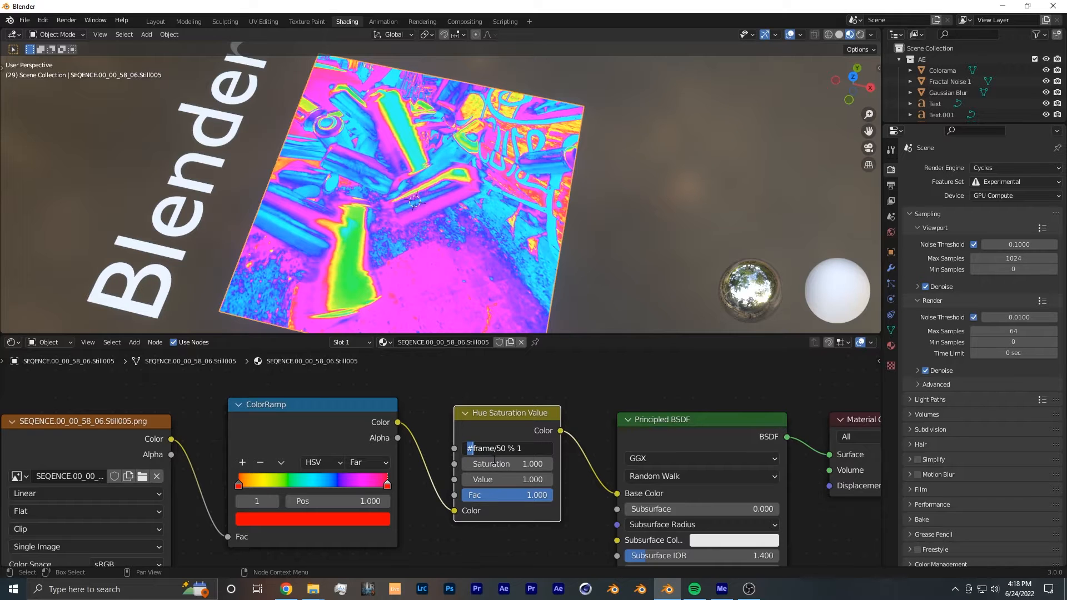
pyautogui.doubleClick(493, 448)
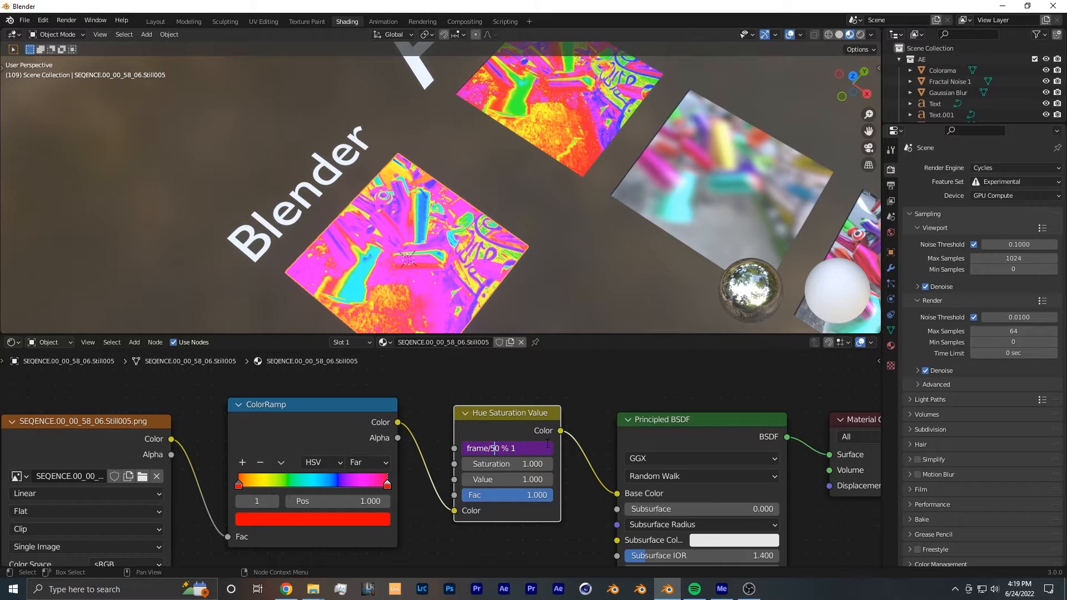
# - Change the Hue driver's divisor to 100 to slow the colour cycle
pyautogui.write('100')
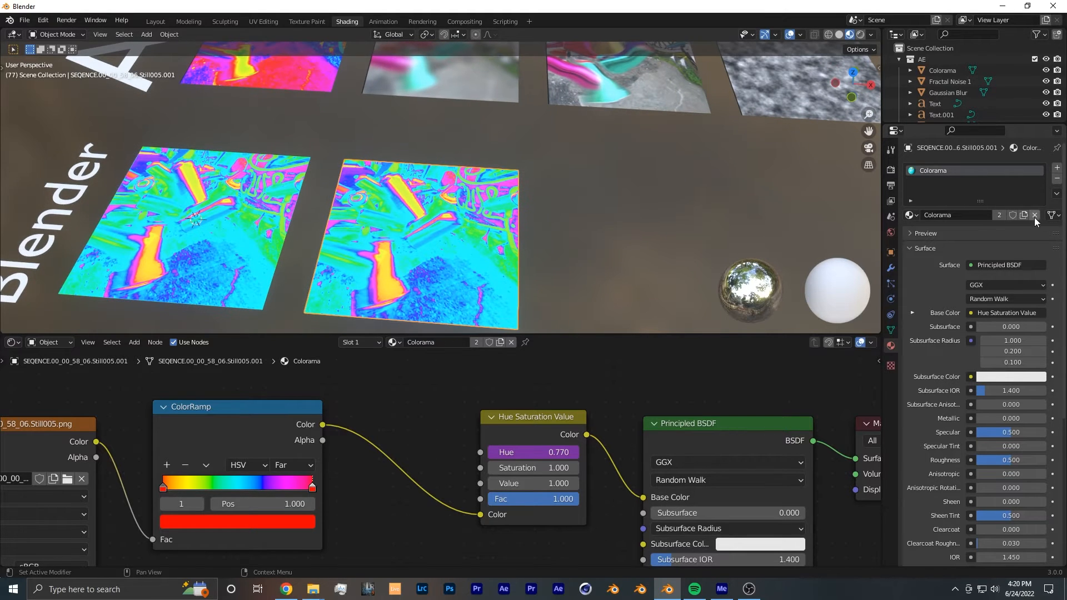
# - Duplicate the Colorama material and rename the copy Gaussian Blur
pyautogui.click(1024, 214)
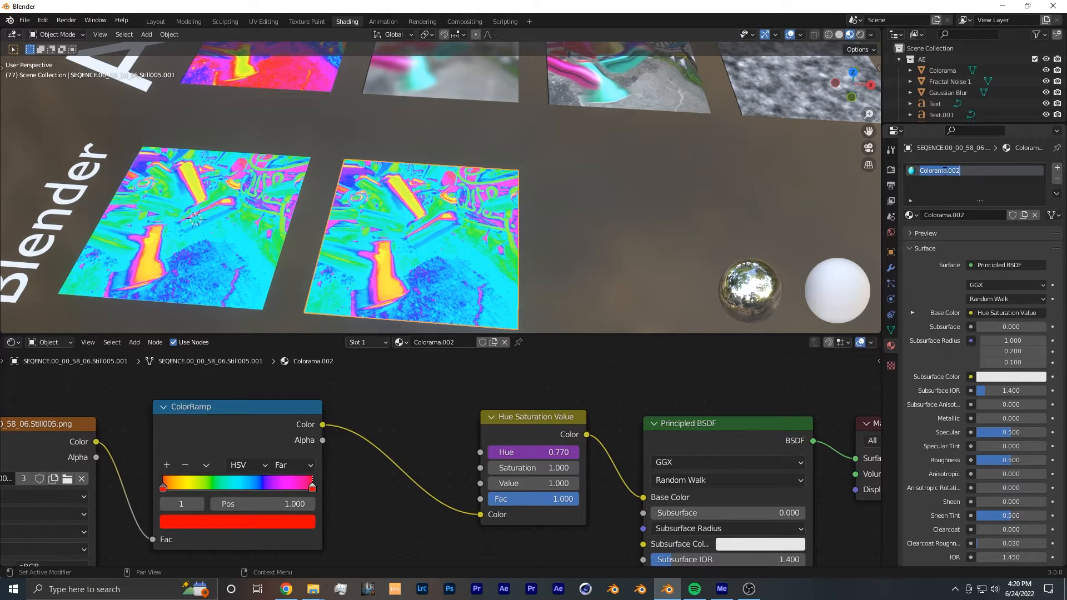
pyautogui.write('Gaussian Blur')
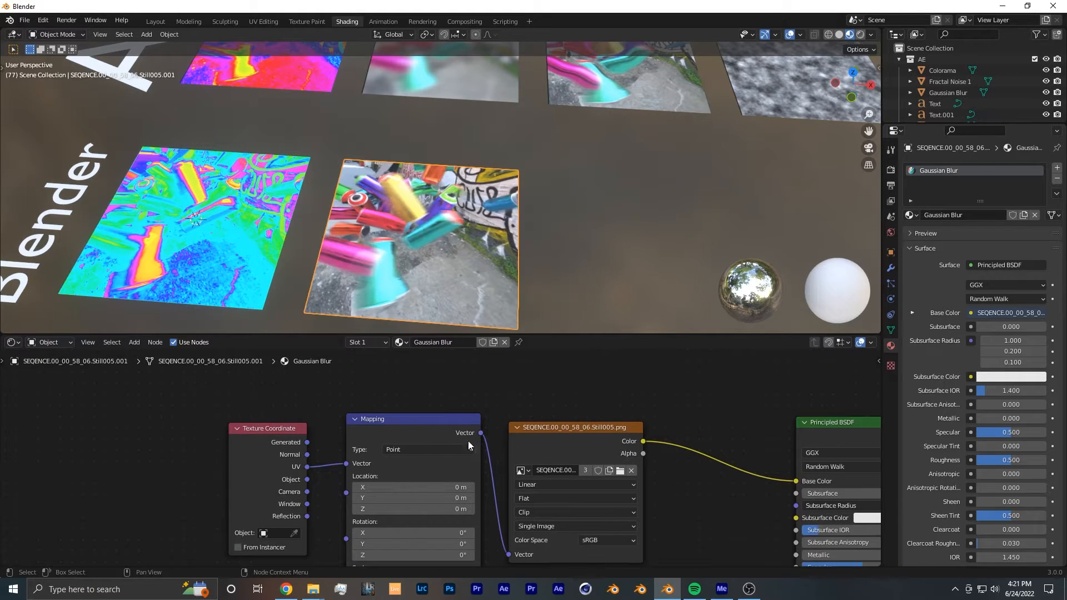
pyautogui.moveTo(301, 433)
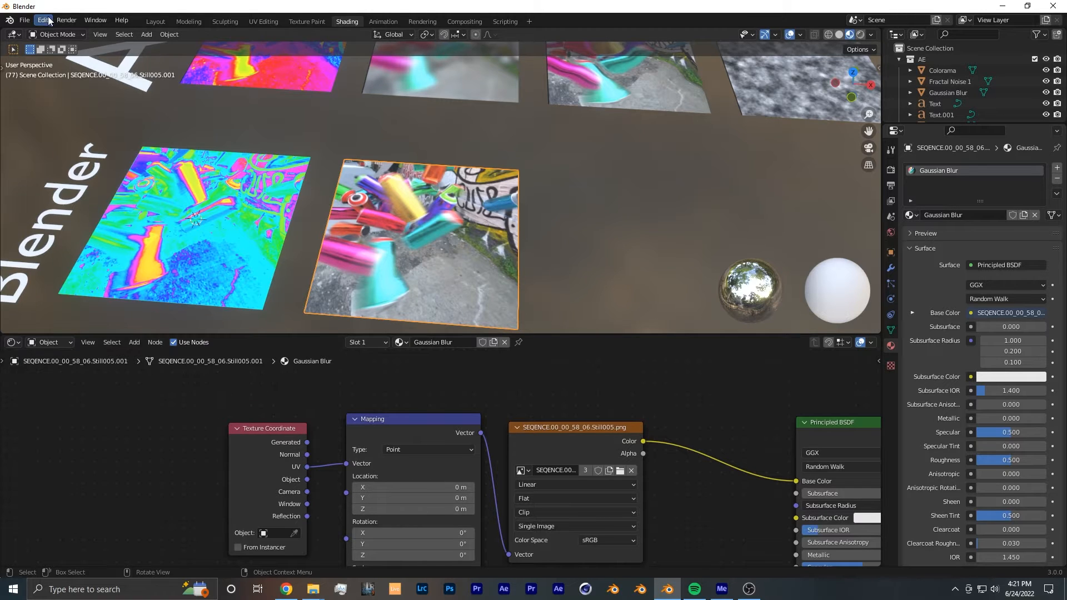
# - In Preferences Add-ons, search 'node' and confirm Node Wrangler is enabled
pyautogui.click(43, 20)
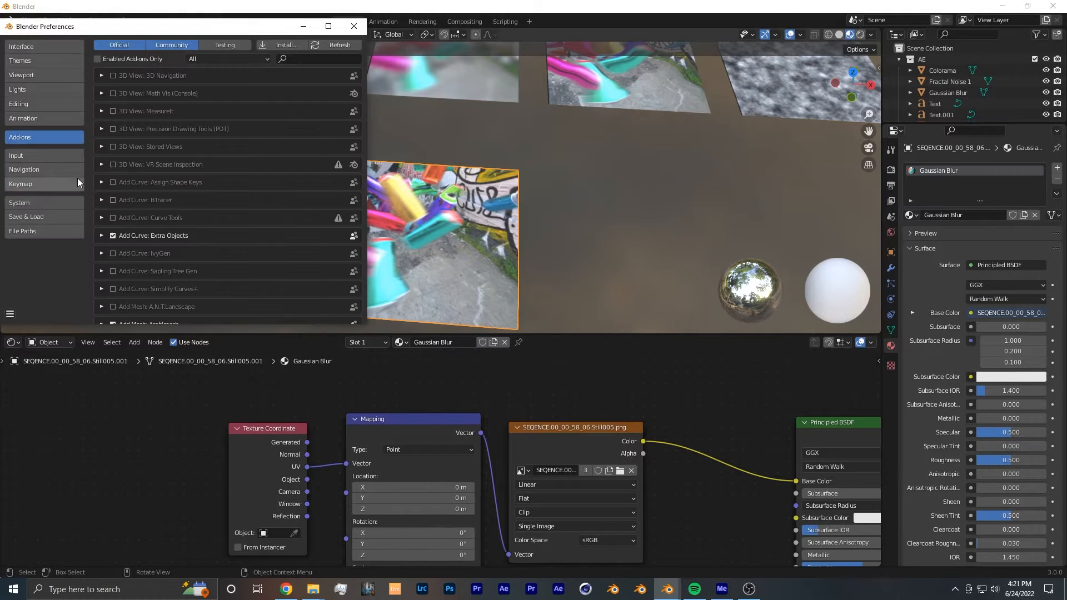
pyautogui.write('n')
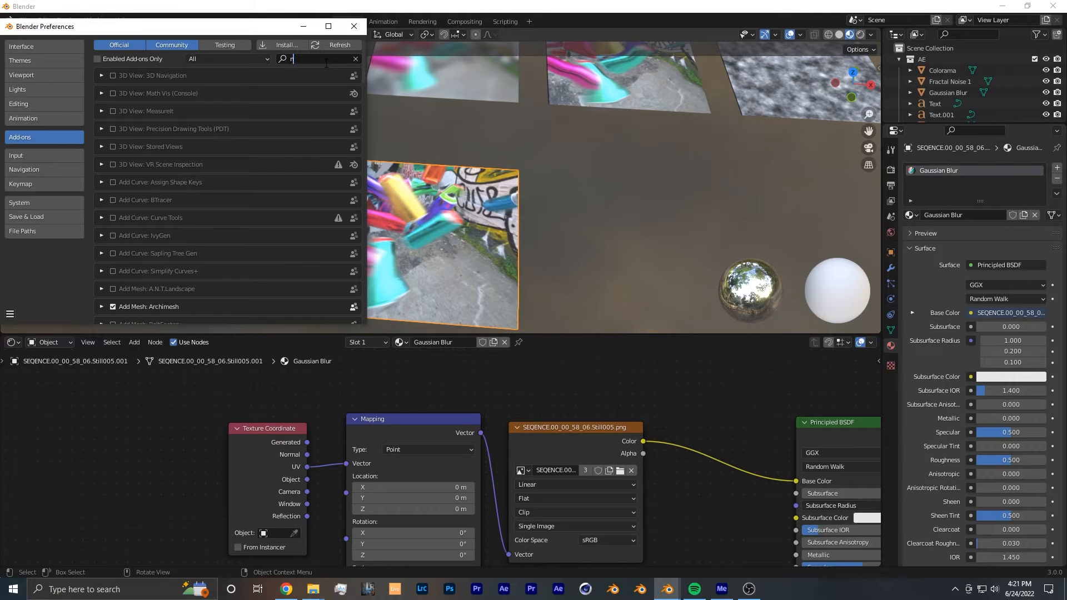
pyautogui.write('node')
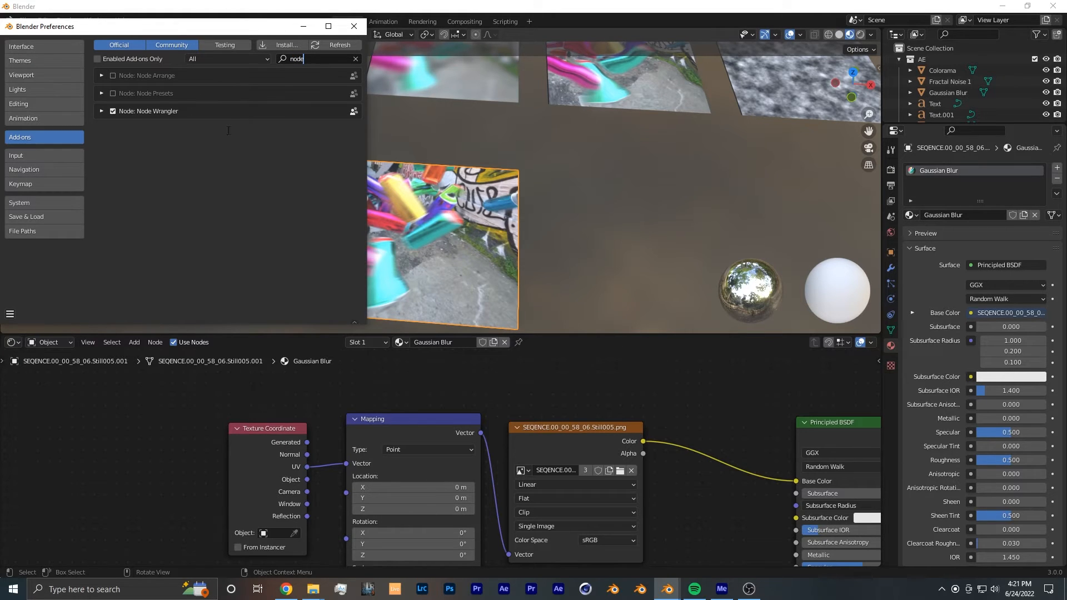
pyautogui.click(354, 26)
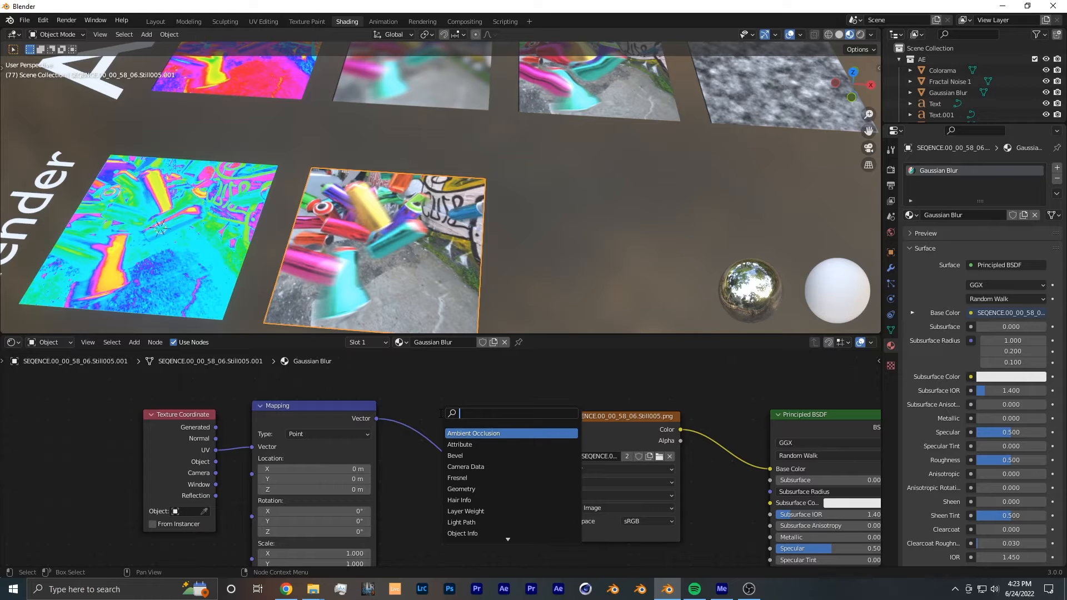
# - Mix a Noise Texture's colour into the coordinates between Mapping and Image Texture
pyautogui.click(473, 432)
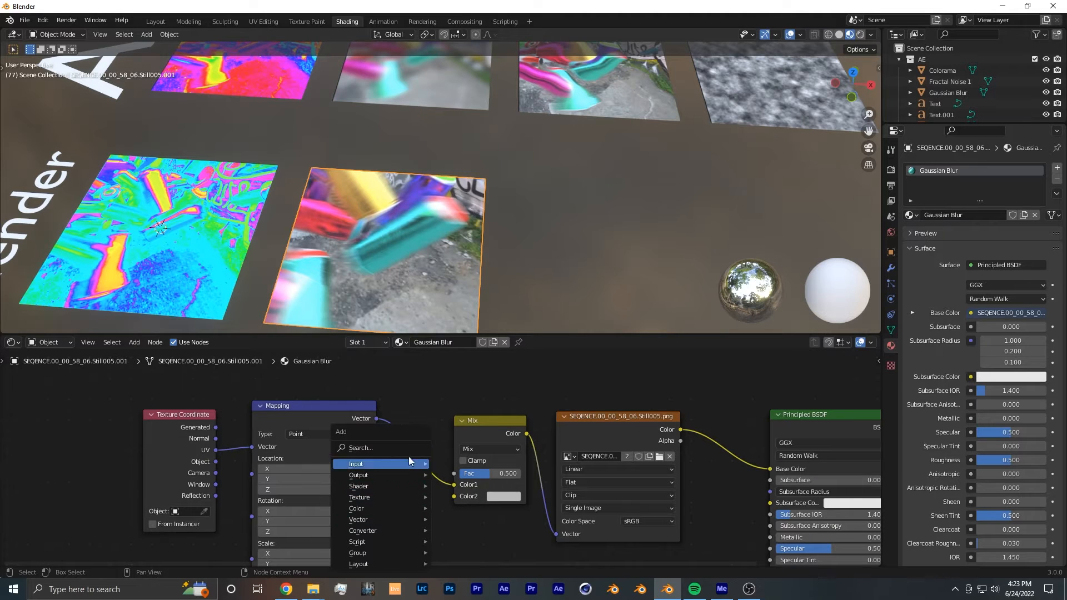
pyautogui.write('noi')
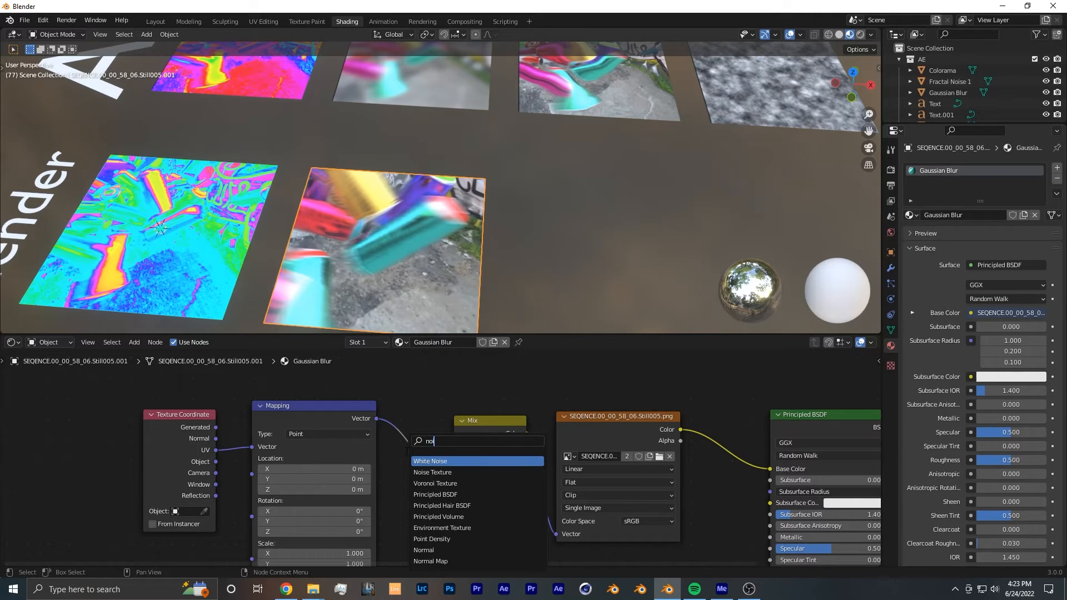
pyautogui.click(431, 472)
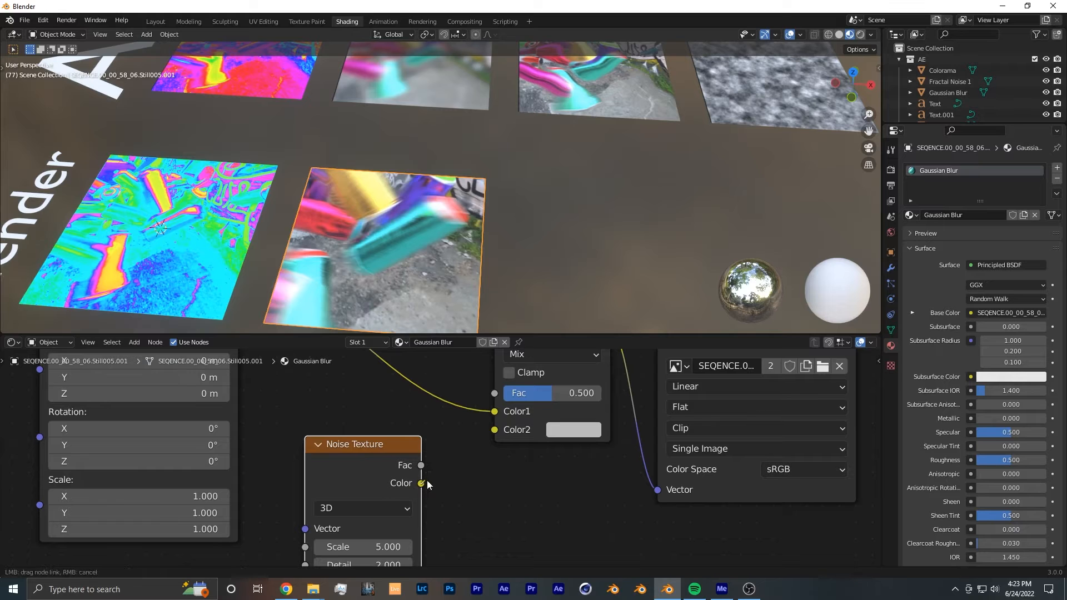
pyautogui.moveTo(420, 484); pyautogui.dragTo(495, 429)
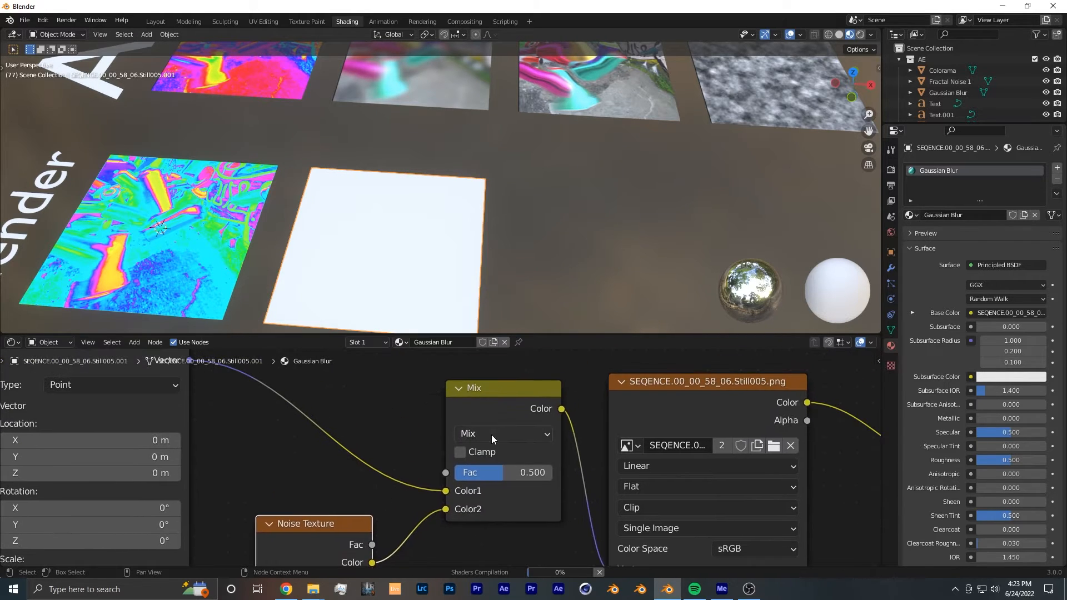
# - Set the mix to Linear Light and the image extension to Extend
pyautogui.click(503, 433)
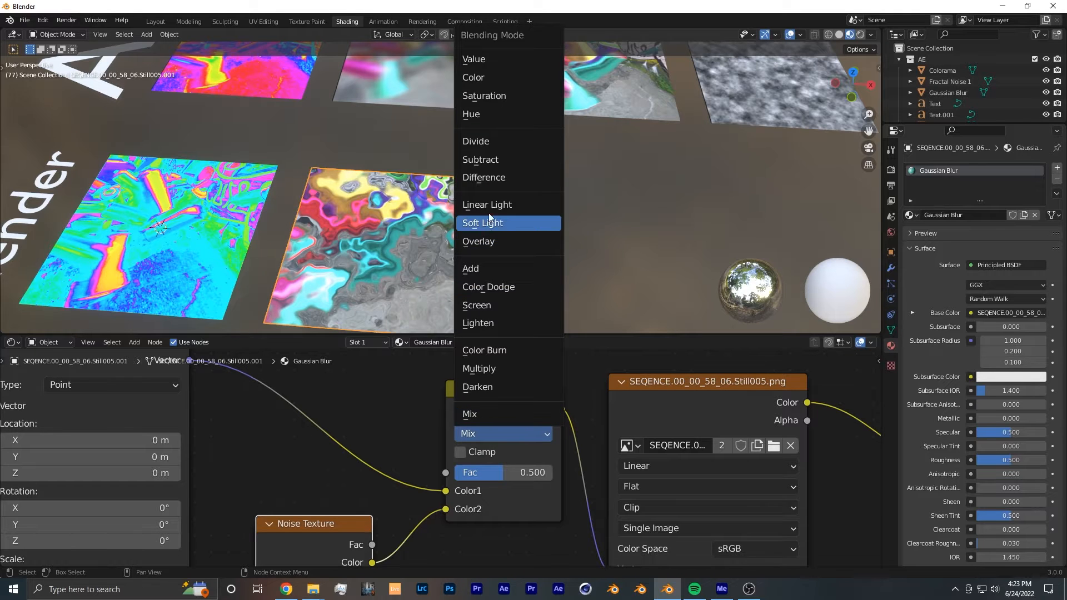
pyautogui.click(487, 205)
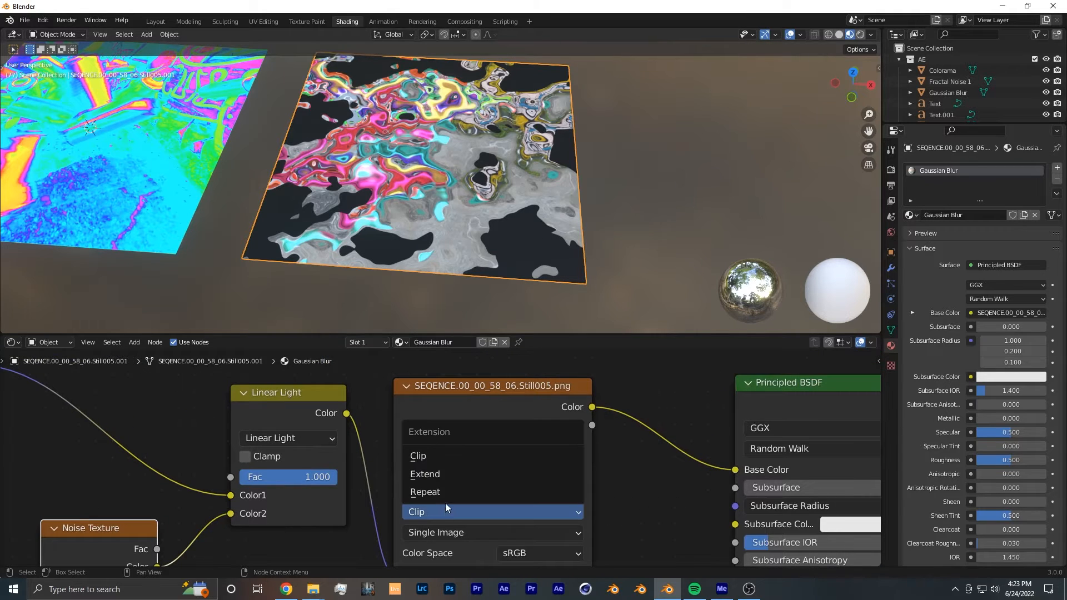
pyautogui.click(425, 491)
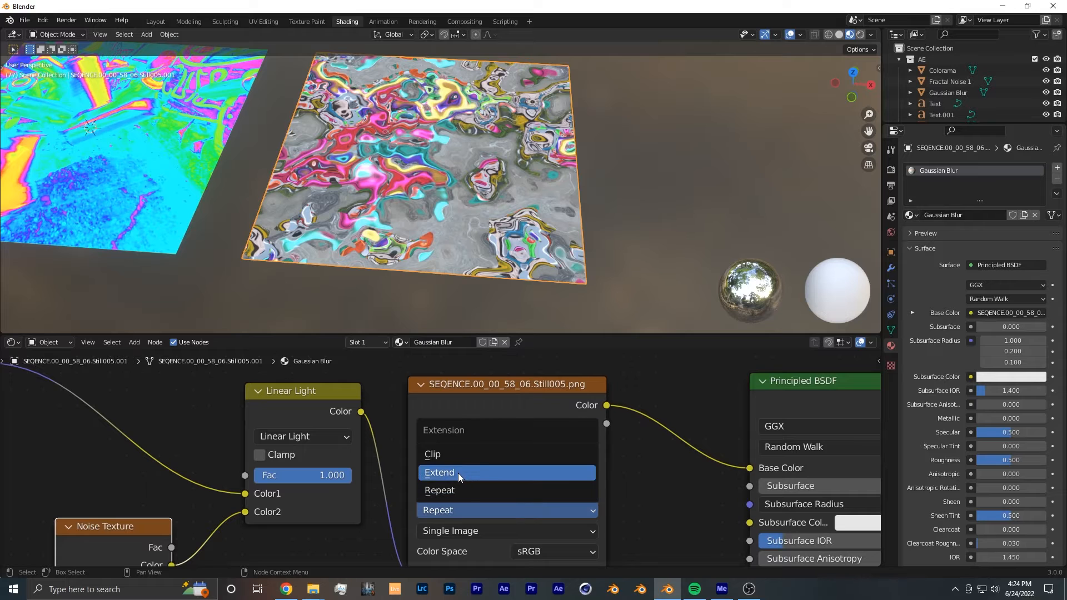
pyautogui.click(439, 473)
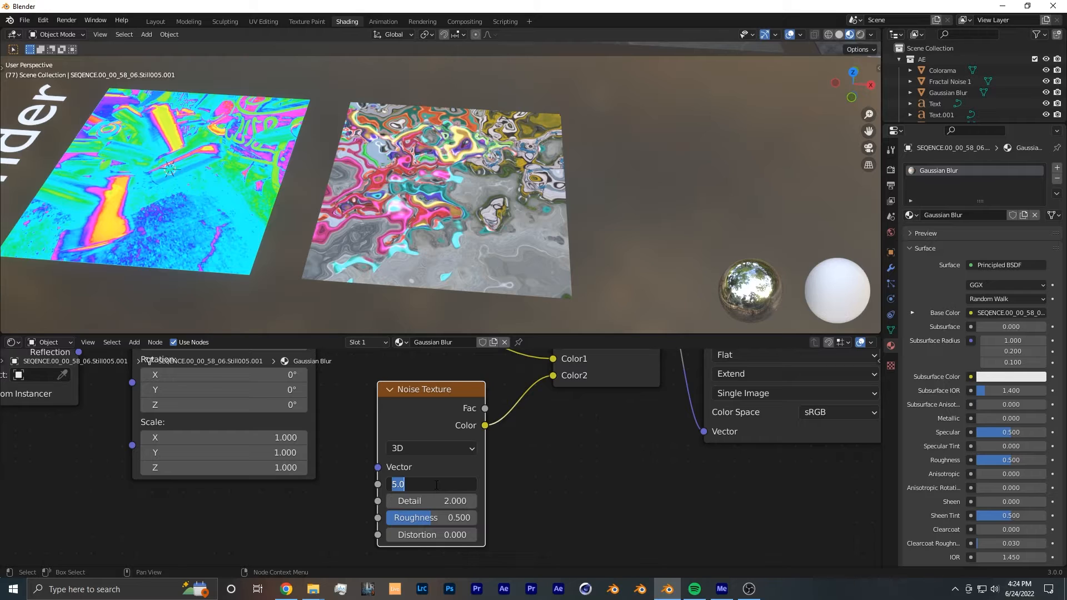
# - Set the Noise Texture scale to 10
pyautogui.write('10')
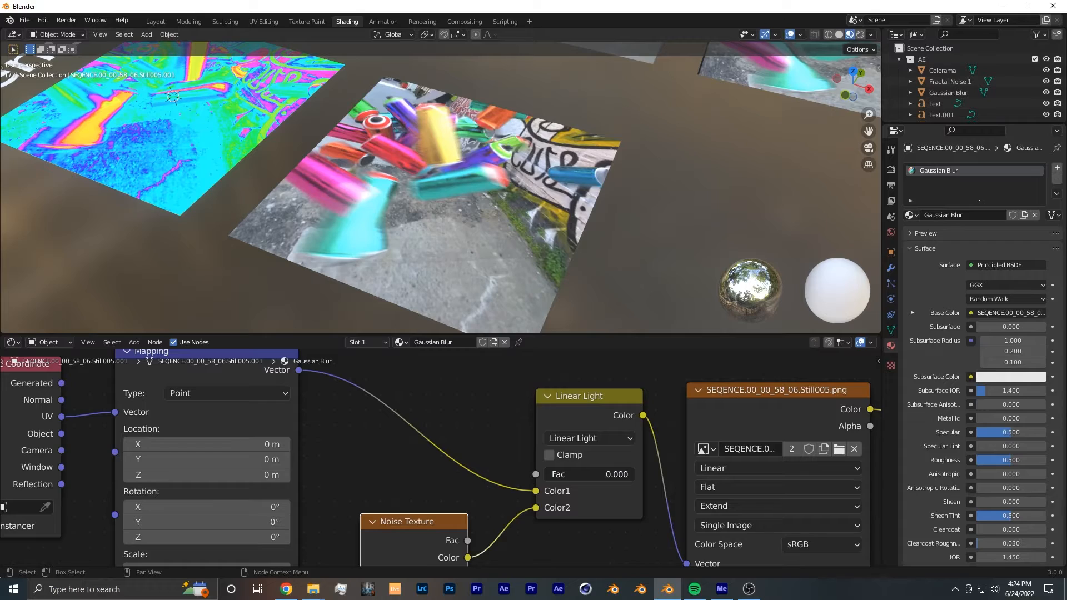
# - Sweep the Linear Light Fac slider from full down to about 0.117 for a soft blur
pyautogui.moveTo(589, 474); pyautogui.dragTo(613, 473)
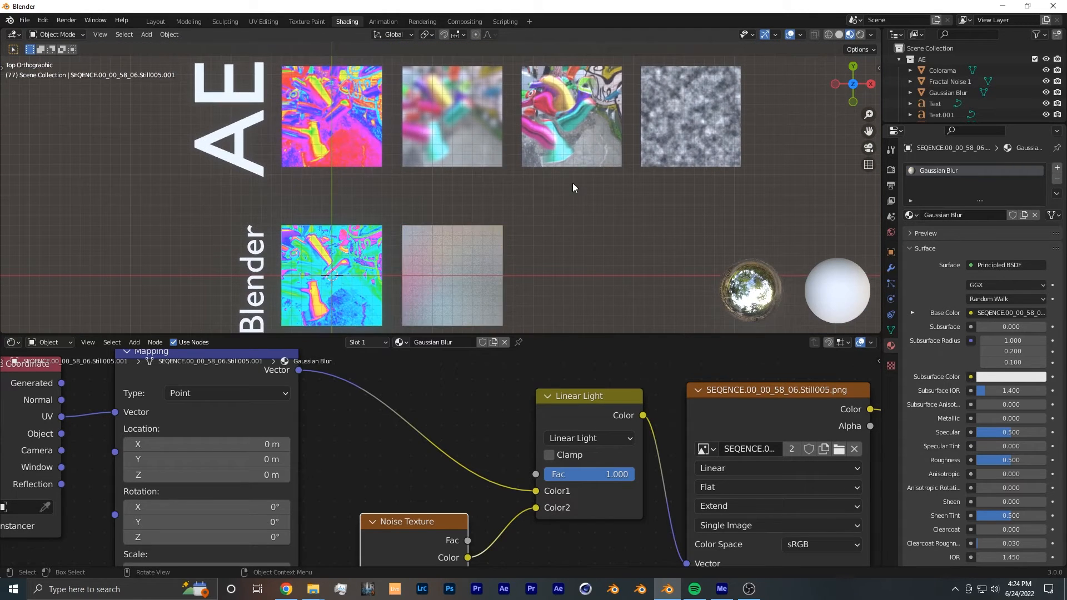
pyautogui.moveTo(590, 474); pyautogui.dragTo(578, 473)
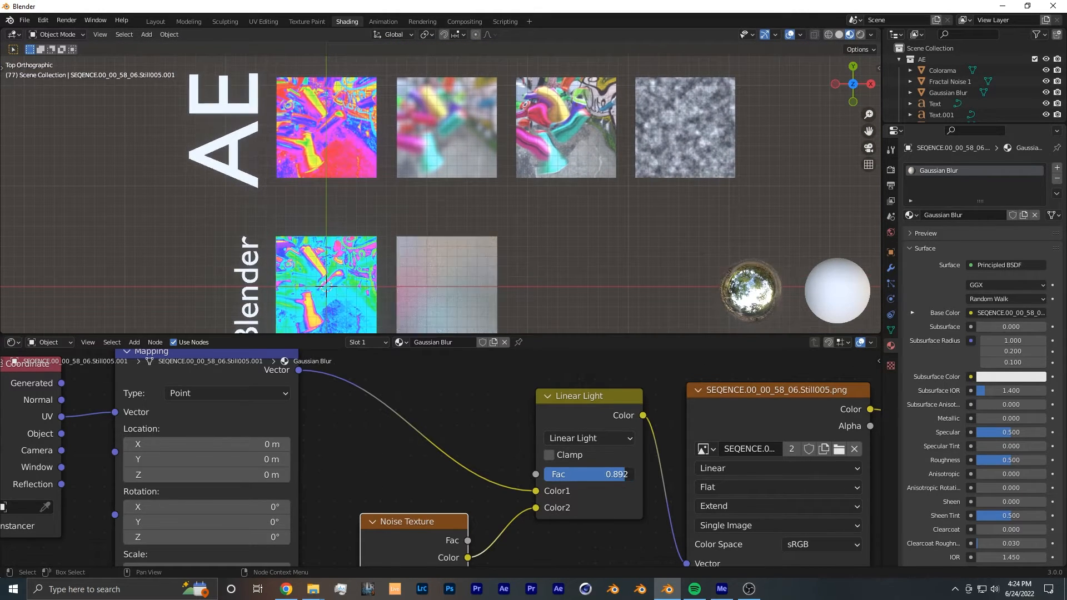
pyautogui.moveTo(626, 473); pyautogui.dragTo(589, 474)
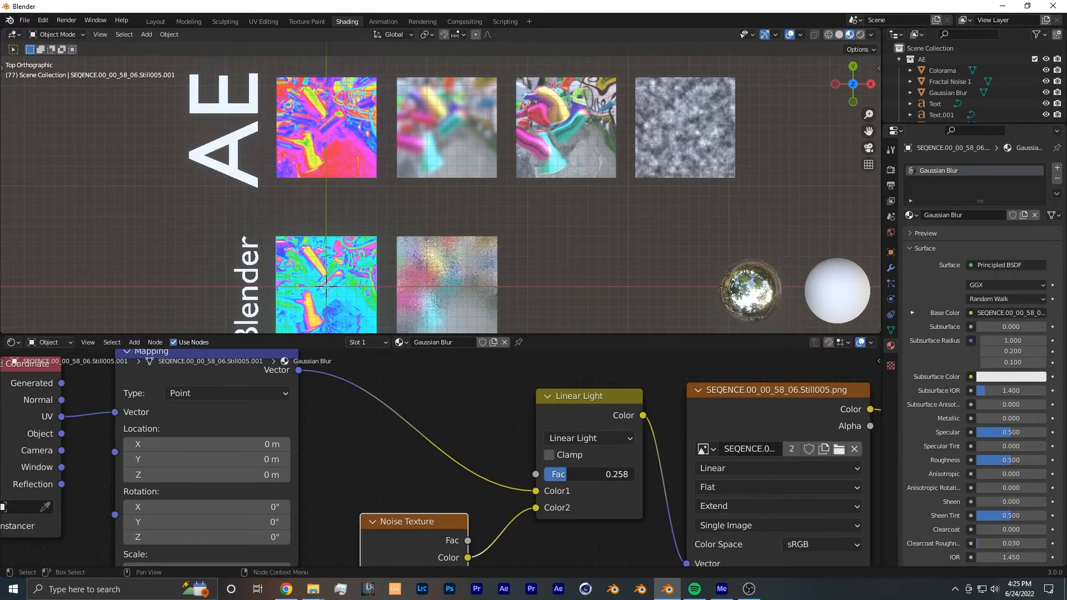
pyautogui.moveTo(613, 474); pyautogui.dragTo(586, 474)
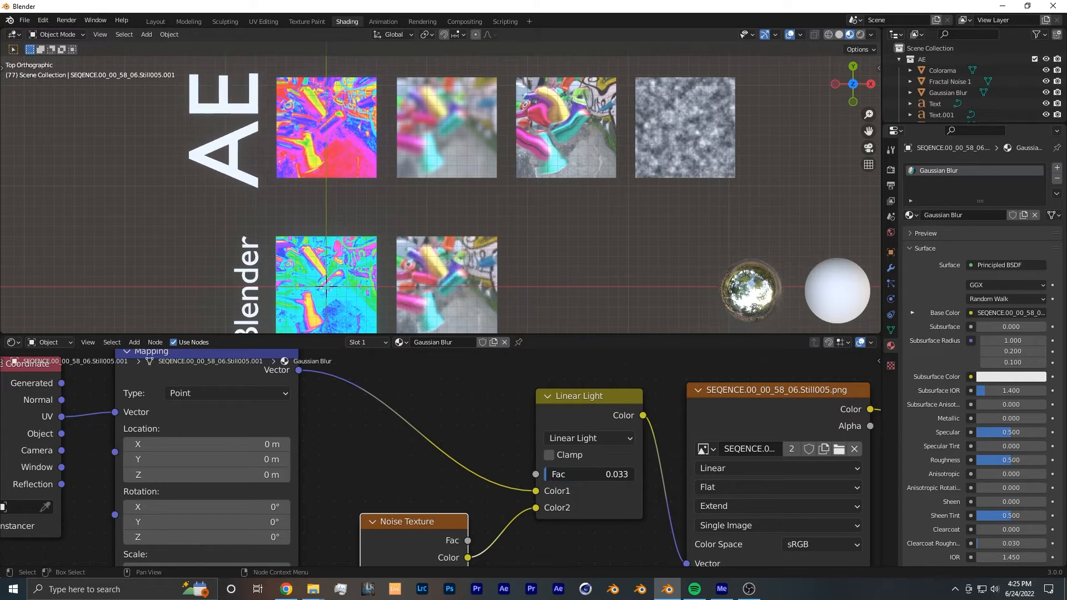
pyautogui.click(589, 474)
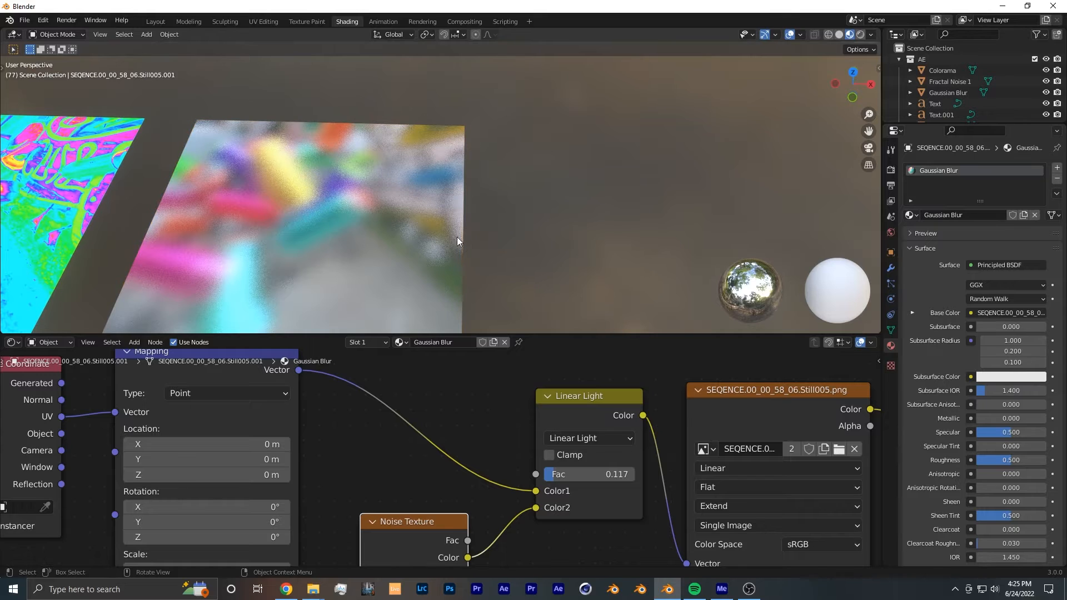
pyautogui.moveTo(530, 227)
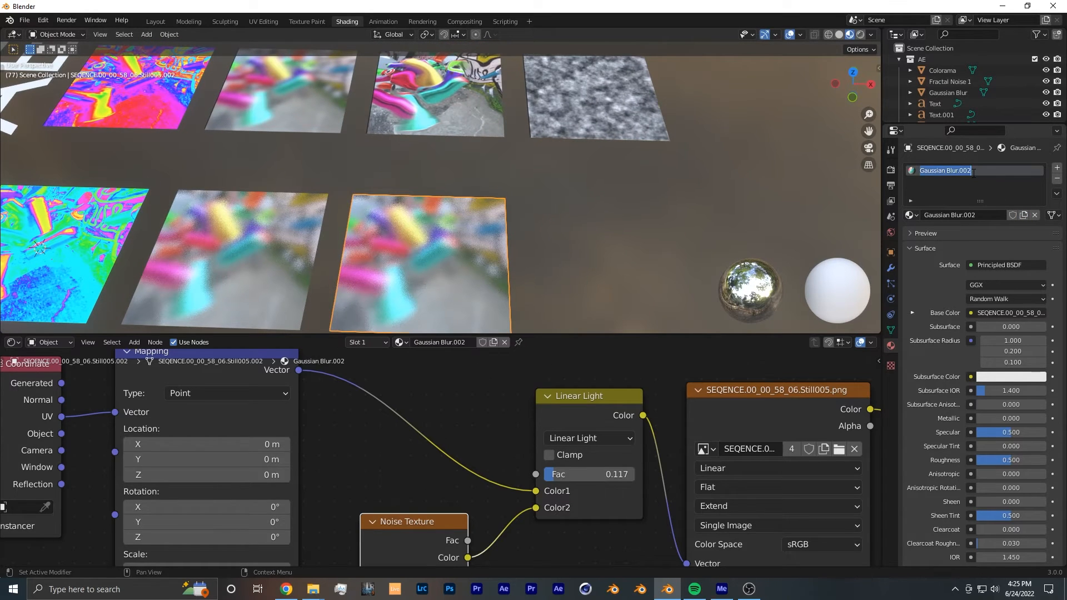
# - Name the third plane's material Texture and change the displacing noise scale from 14 to 3
pyautogui.write('Texture')
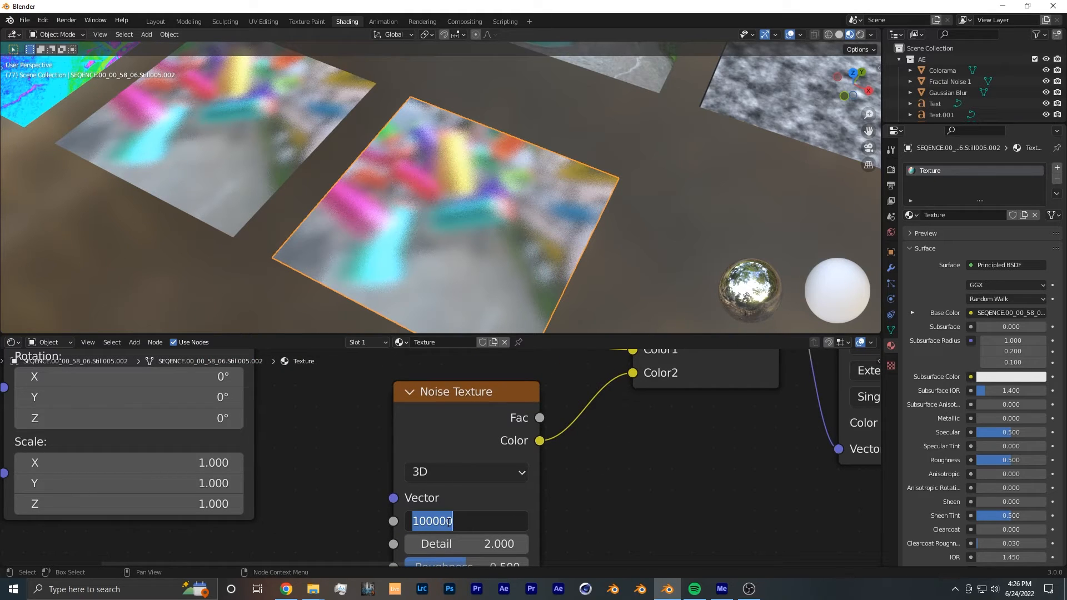
pyautogui.write('14.000')
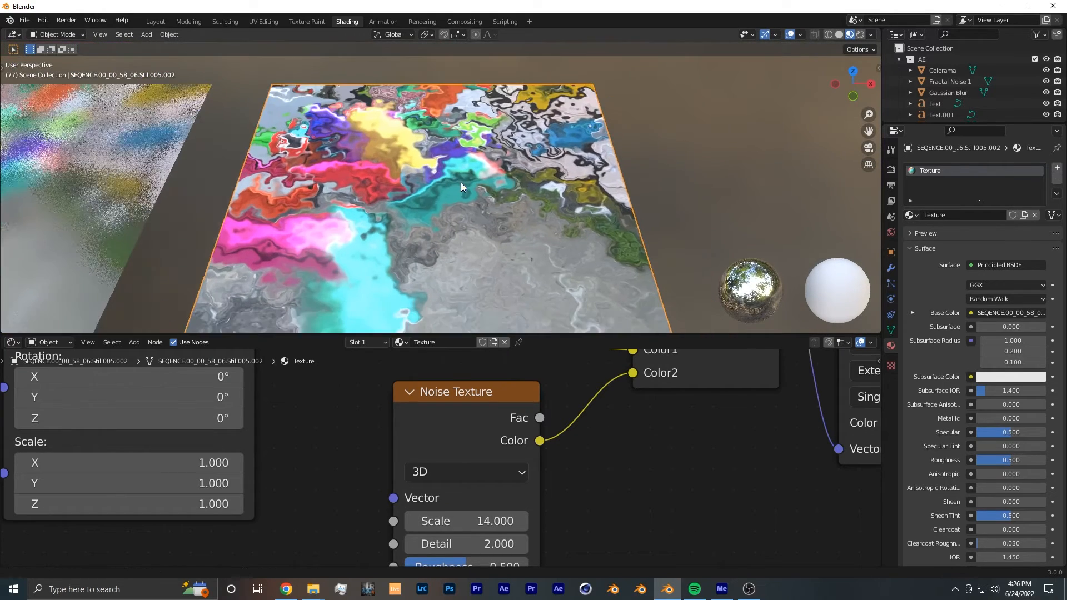
pyautogui.doubleClick(466, 520)
pyautogui.write('3.000')
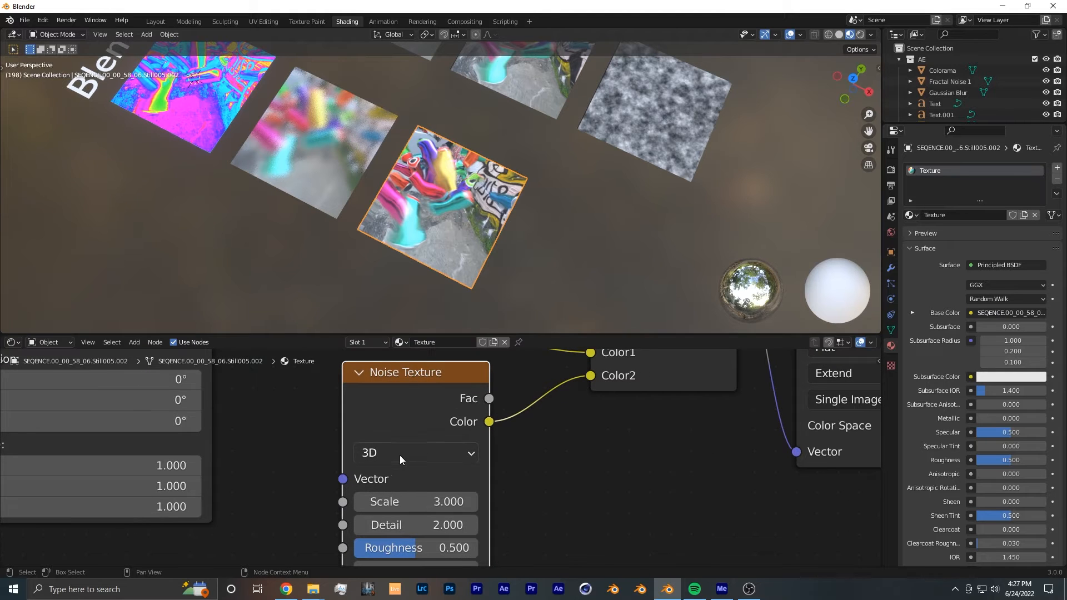
# - Switch the noise to 4D and drive its W value with the expression #frame/50
pyautogui.click(415, 452)
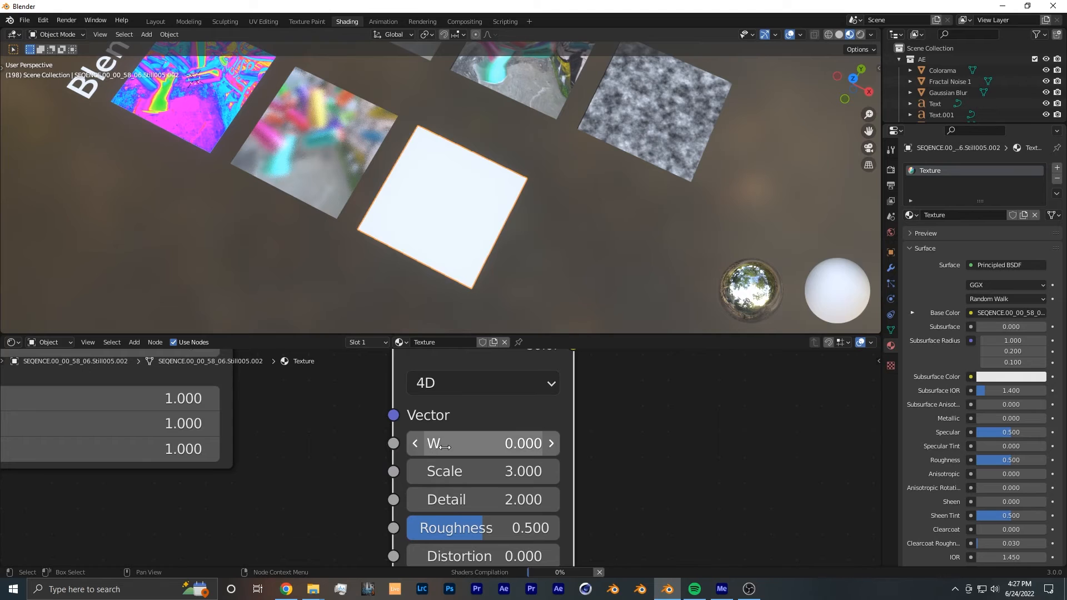
pyautogui.moveTo(652, 464)
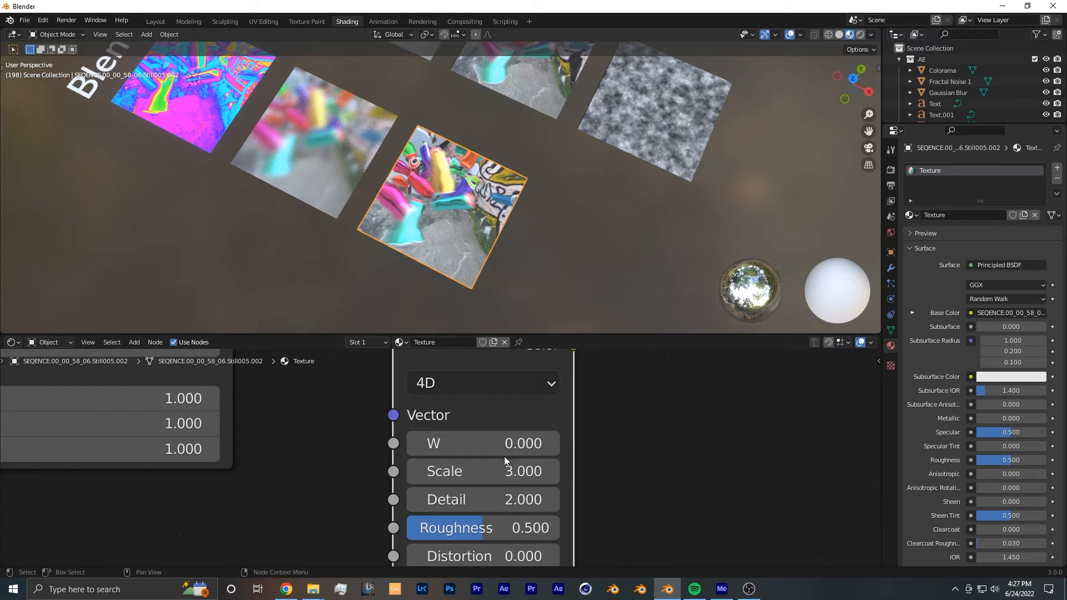
pyautogui.doubleClick(483, 443)
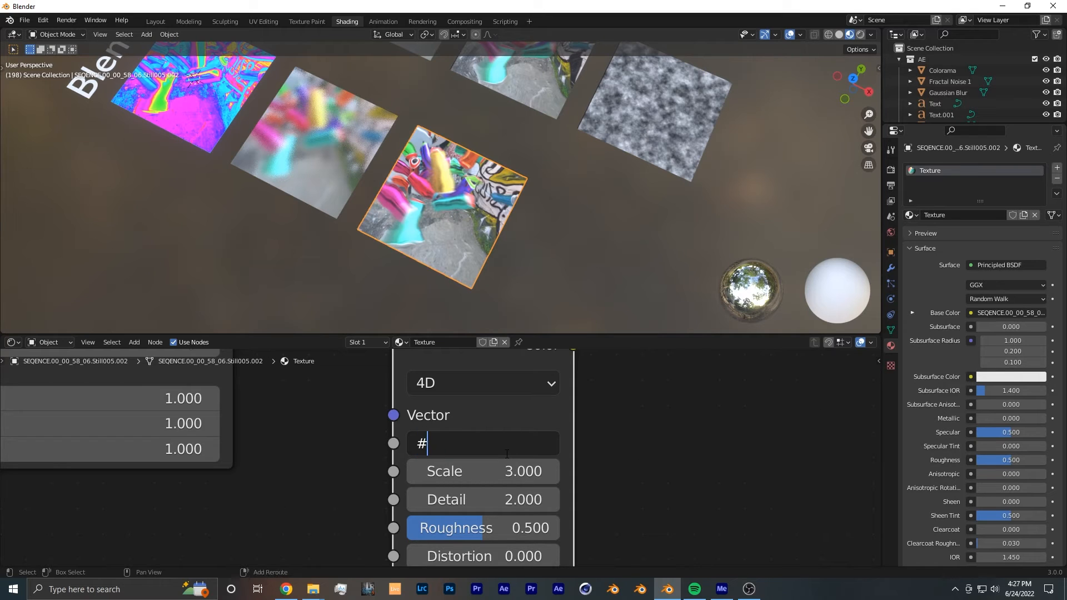
pyautogui.write('fram')
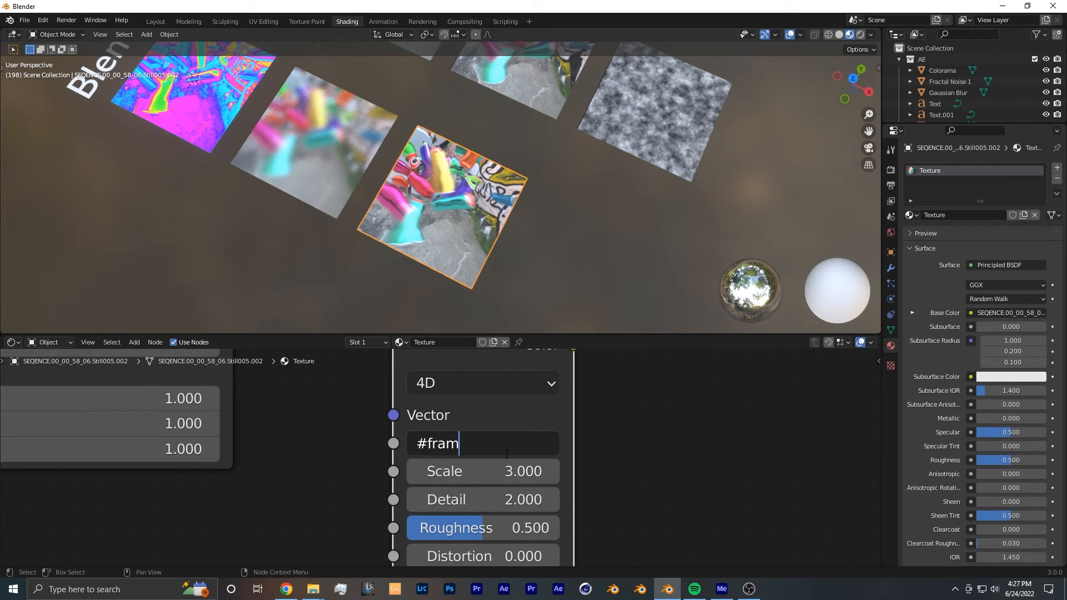
pyautogui.write('e/')
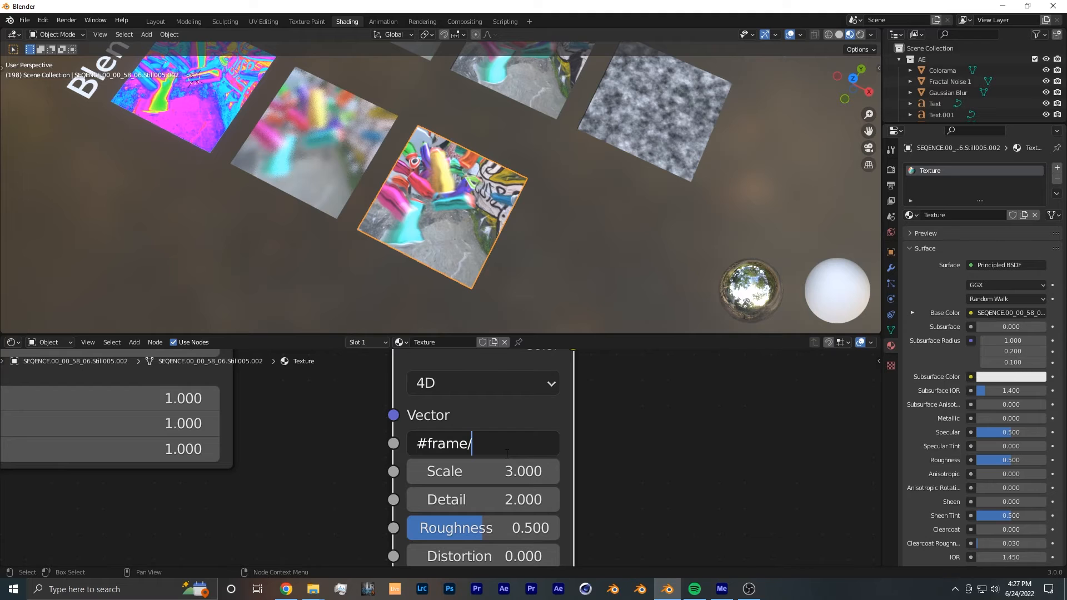
pyautogui.write('50')
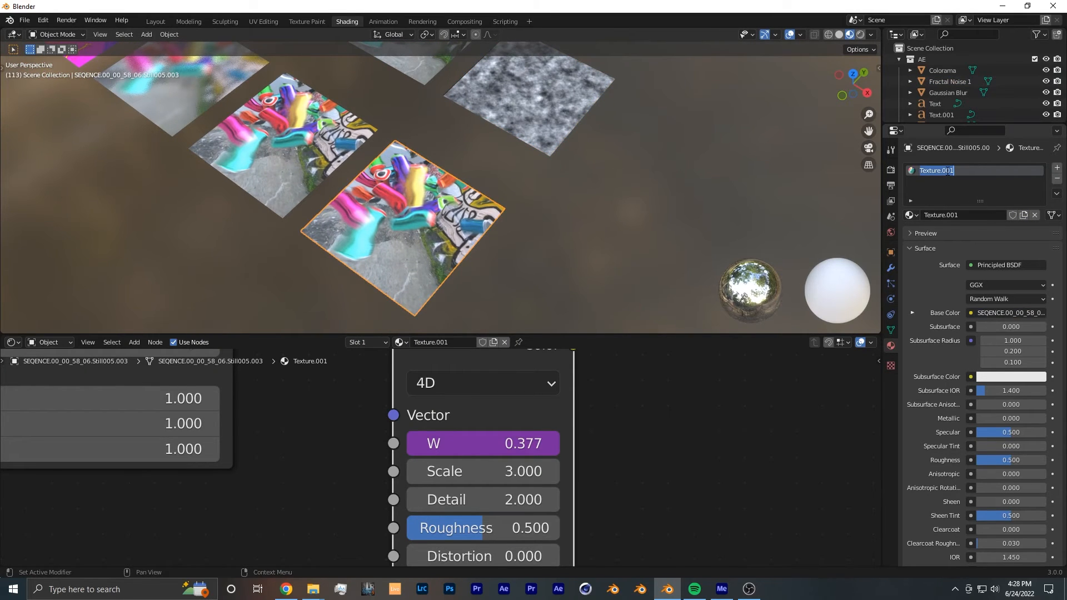
# - Create the Fractal Noise material and wire the Noise Texture Fac into Base Color
pyautogui.write('Fractal Noise')
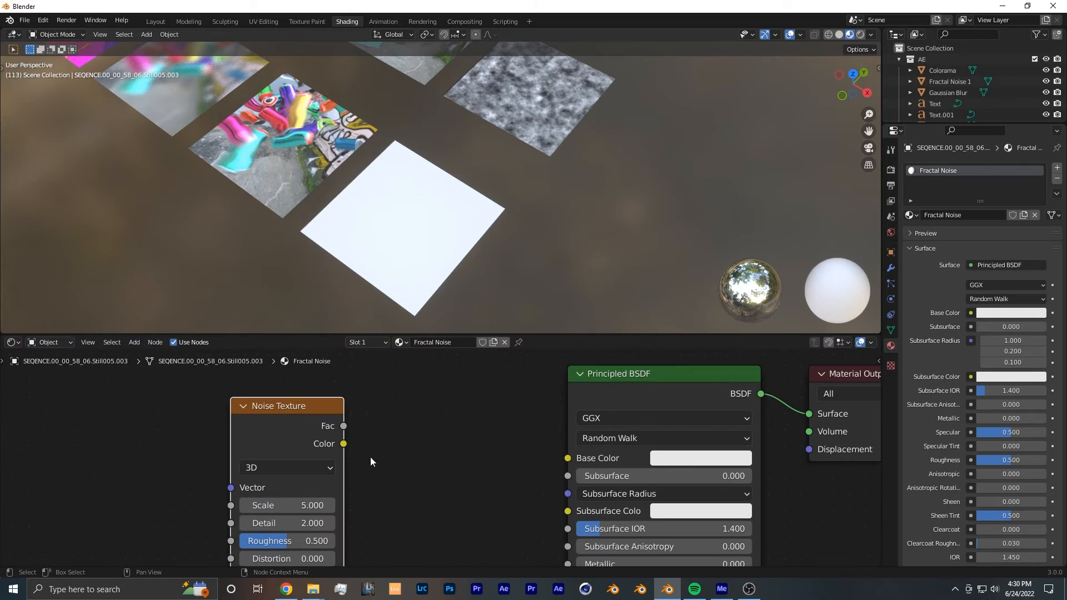
pyautogui.moveTo(343, 426); pyautogui.dragTo(555, 466)
pyautogui.write('c')
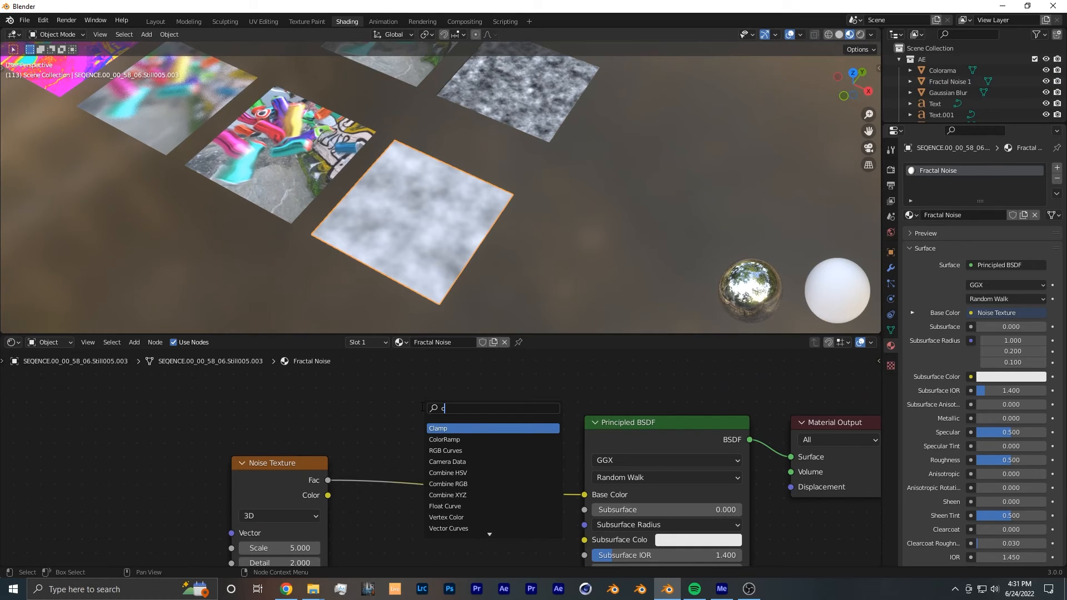
# - Insert an RGB Curves node on the Fac link and bend it into a contrast-boosting S-curve
pyautogui.write('u')
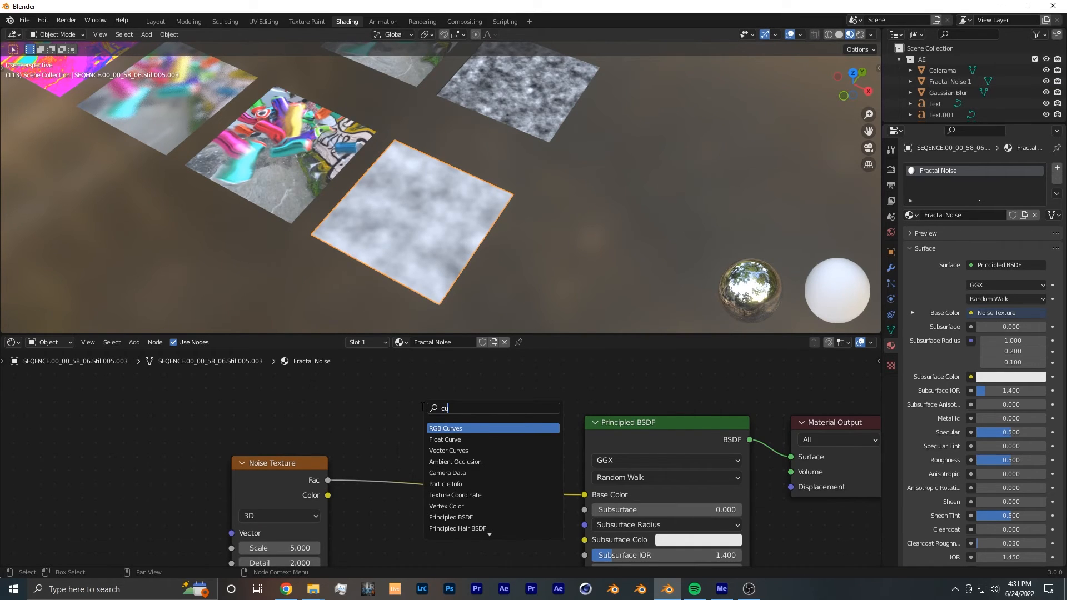
pyautogui.click(445, 428)
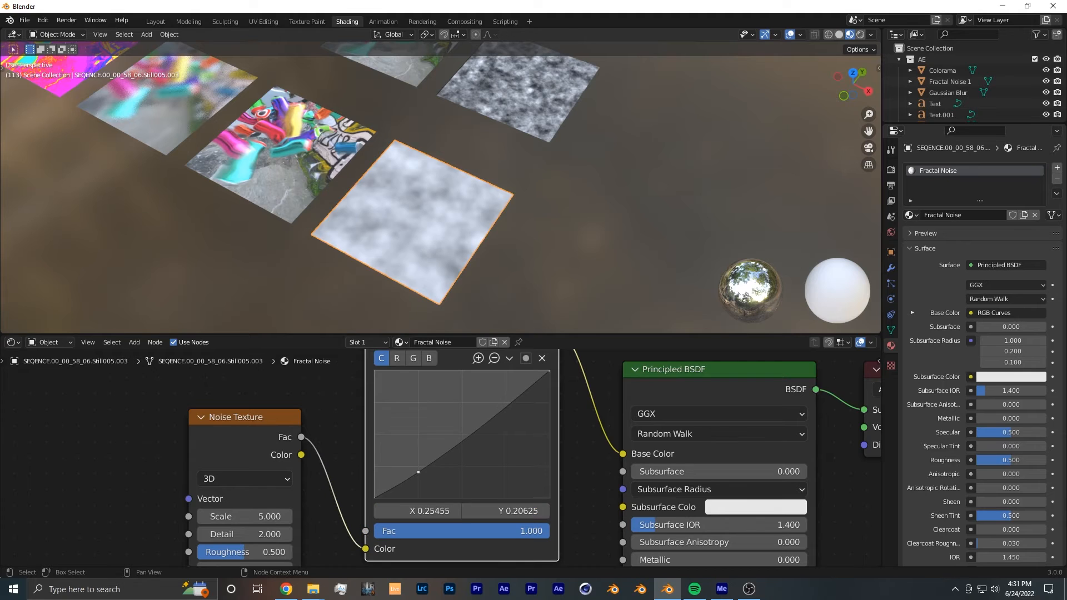
pyautogui.moveTo(418, 471); pyautogui.dragTo(423, 487)
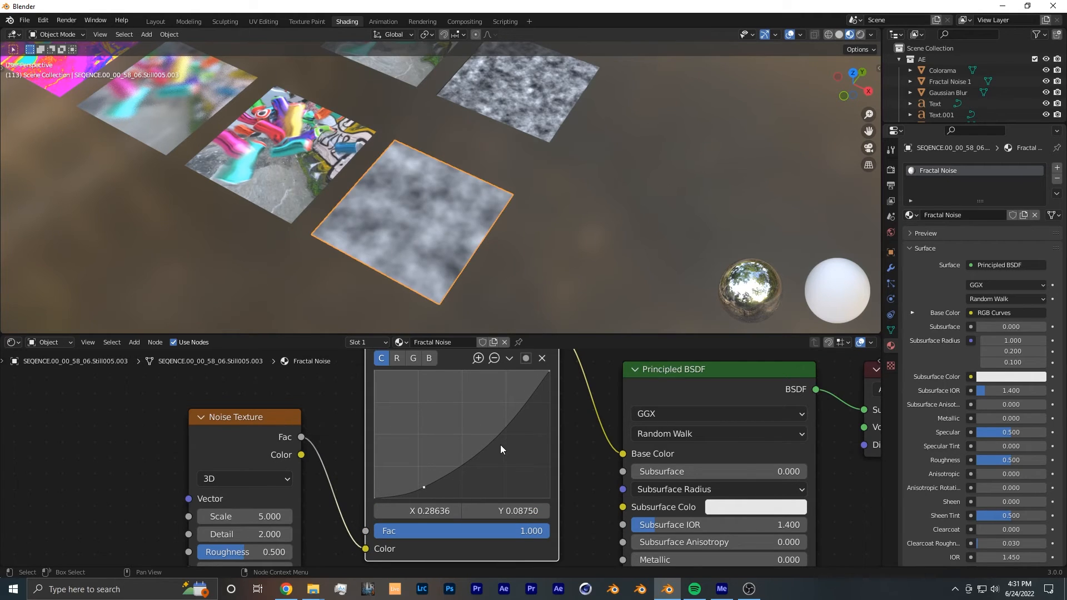
pyautogui.moveTo(424, 487); pyautogui.dragTo(505, 427)
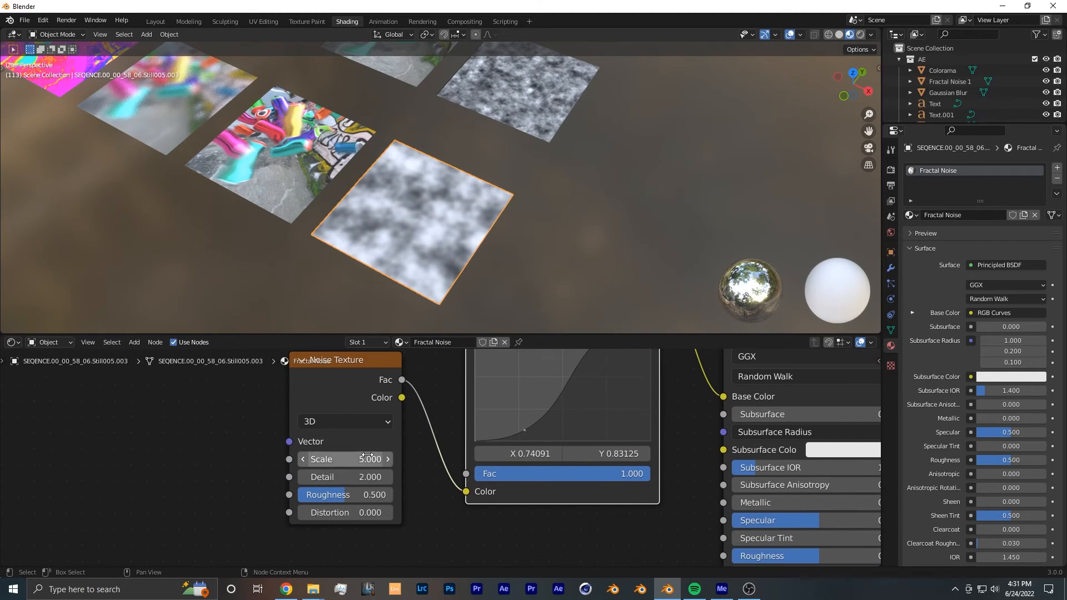
# - Raise the noise detail to 15 and settle its scale around 10.8
pyautogui.doubleClick(344, 459)
pyautogui.write('11.500')
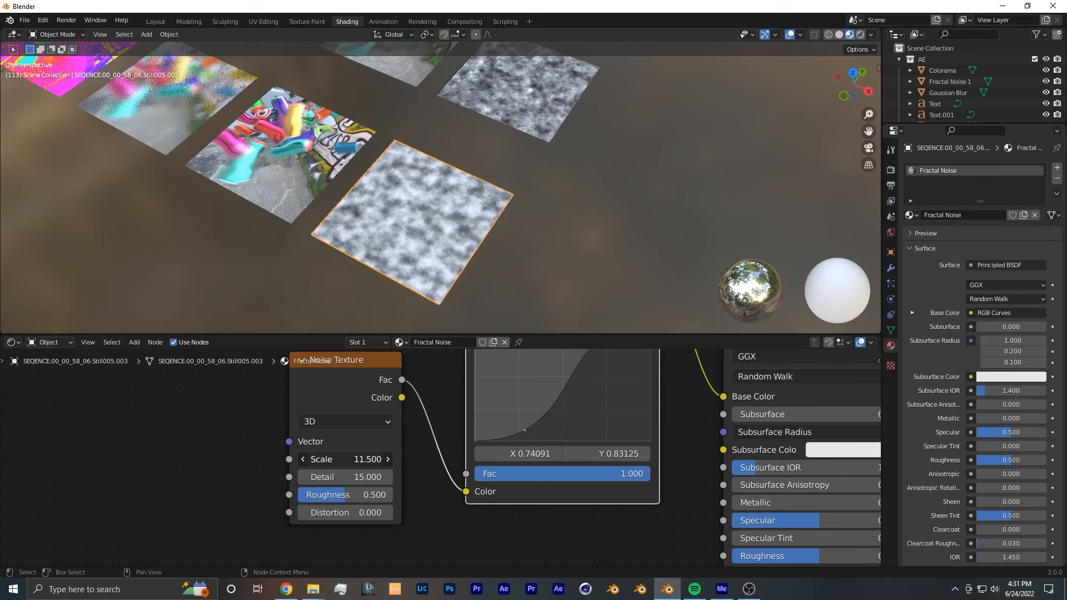
pyautogui.moveTo(368, 459); pyautogui.dragTo(347, 459)
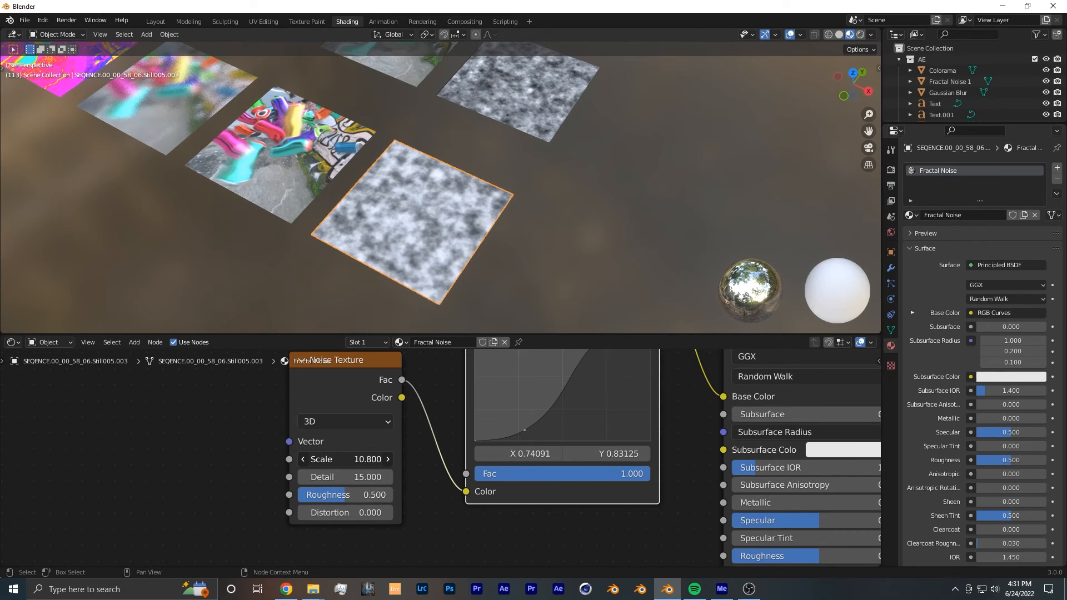
pyautogui.moveTo(343, 459); pyautogui.dragTo(361, 459)
pyautogui.write('co')
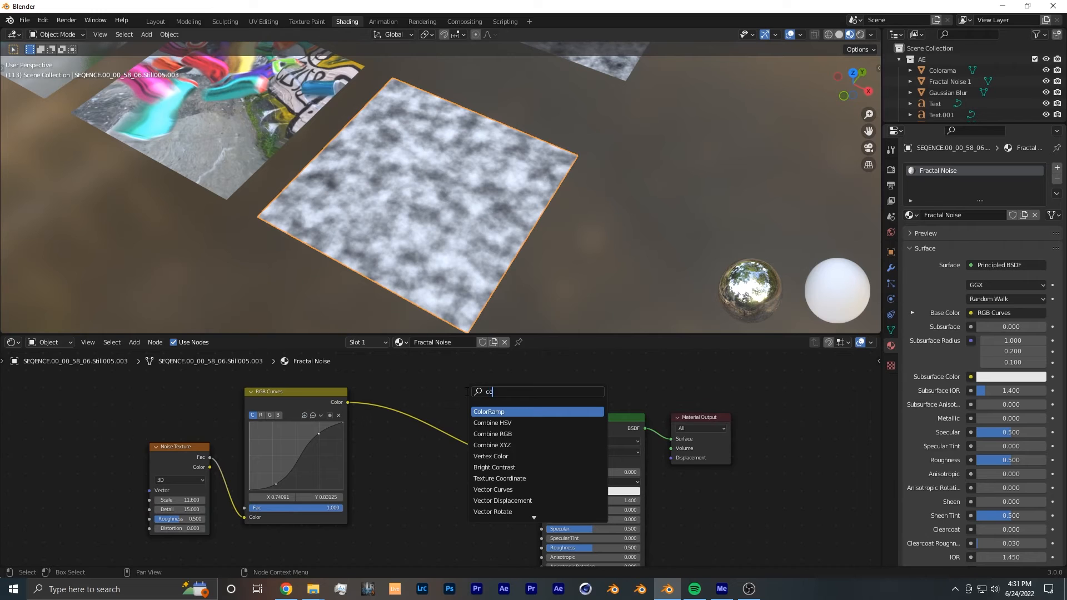
# - Add a ColorRamp between RGB Curves and Principled BSDF, nudging its black stop right
pyautogui.click(489, 411)
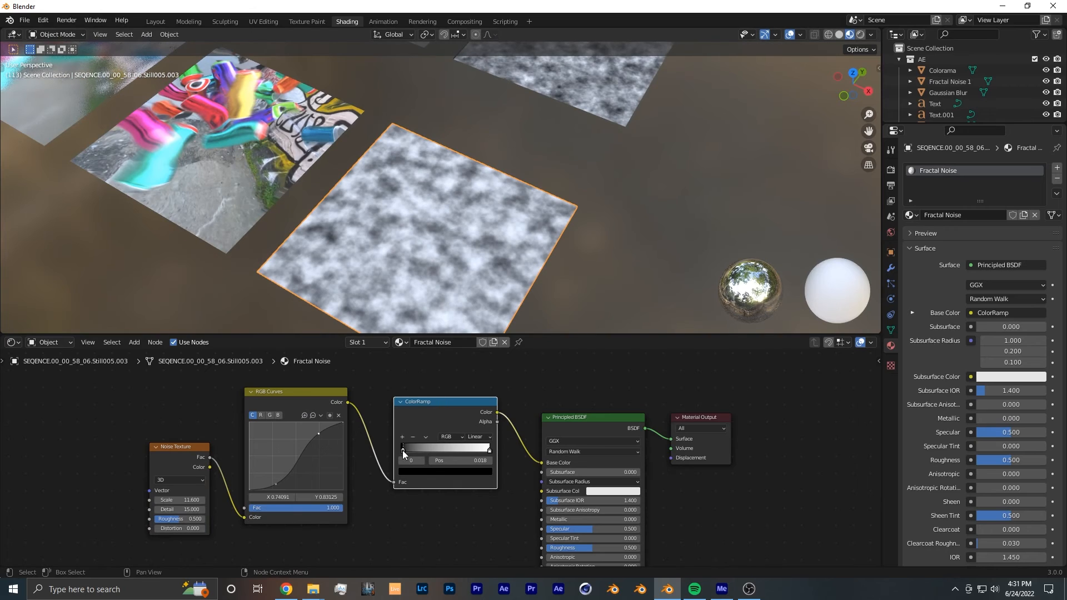
pyautogui.moveTo(402, 447); pyautogui.dragTo(408, 447)
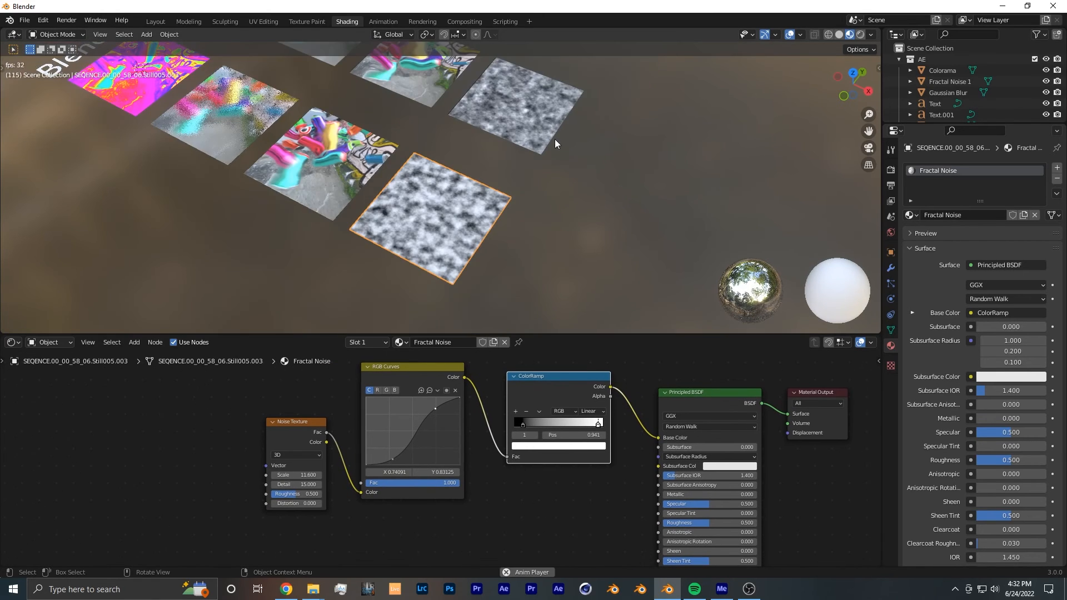
pyautogui.click(950, 82)
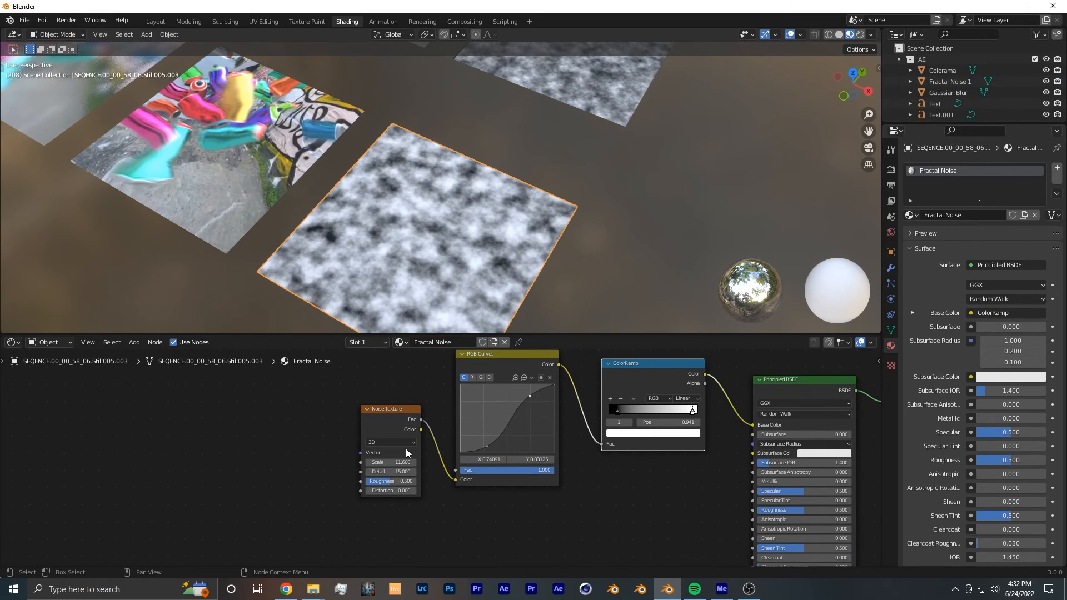
# - Set the fractal noise texture to 4D dimensions
pyautogui.click(392, 442)
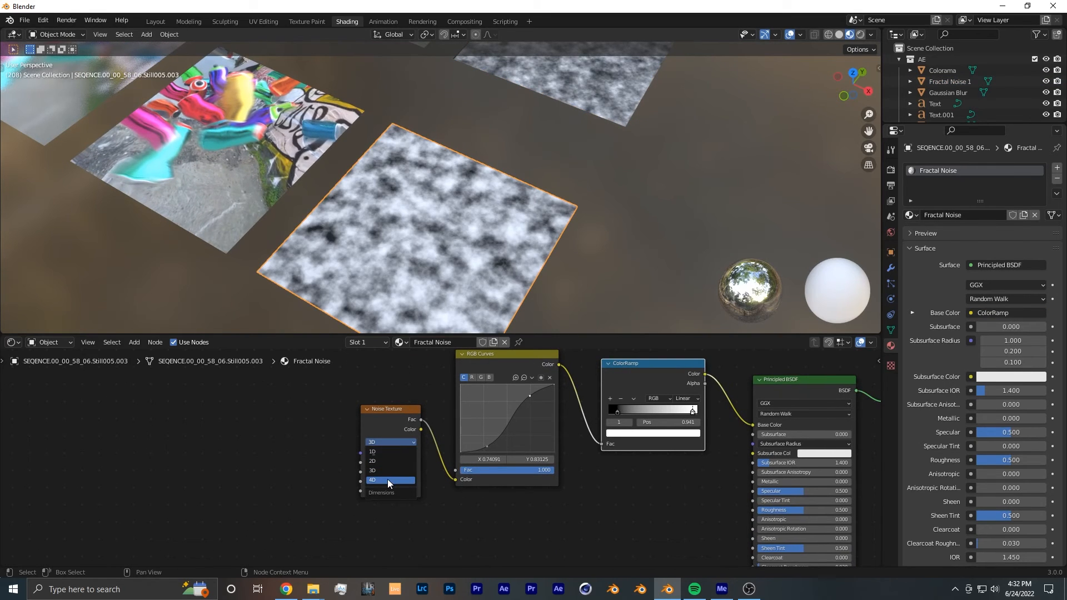
pyautogui.click(372, 480)
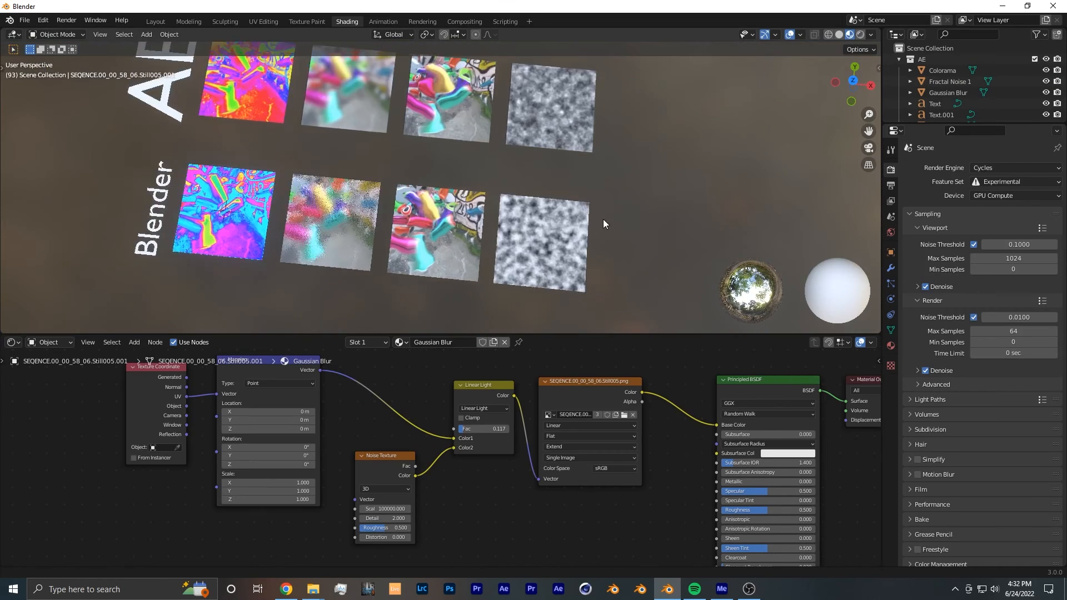
# - Maximize the top-view viewport and select the AE fractal noise reference plane
pyautogui.press('space')
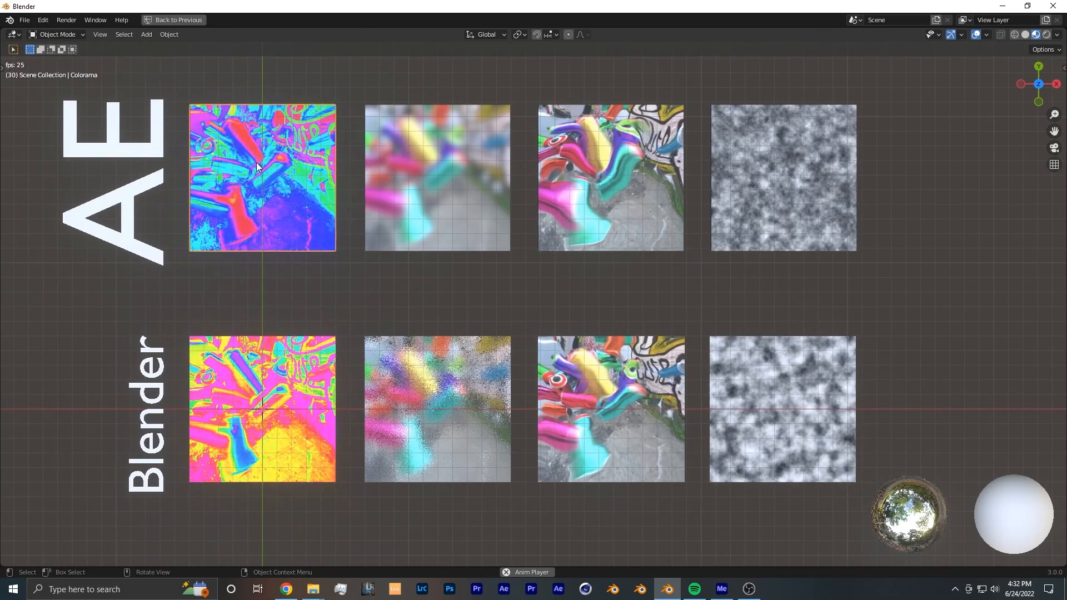
pyautogui.click(782, 178)
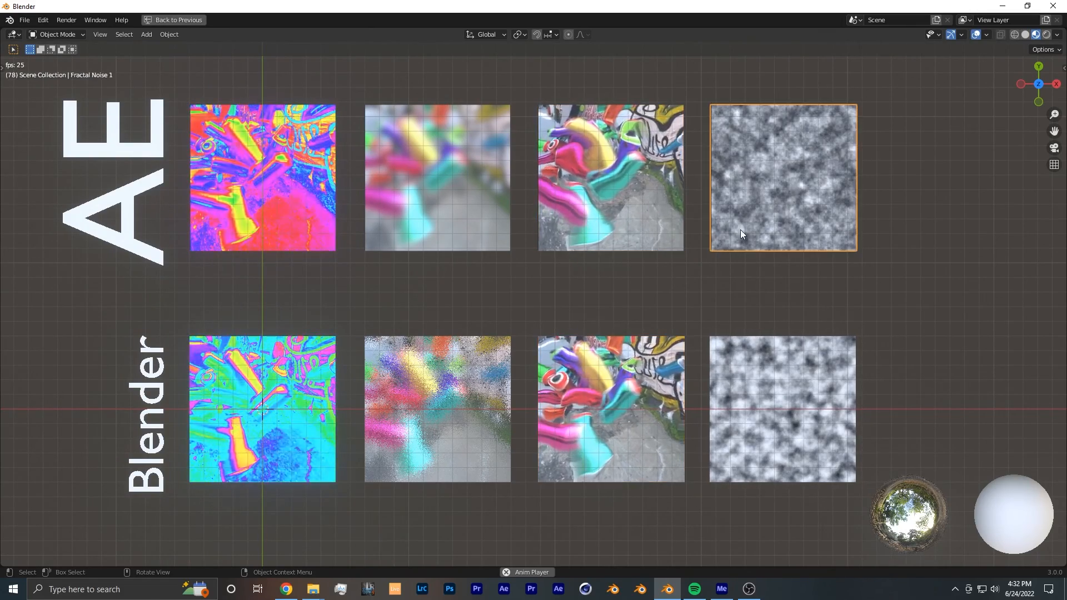